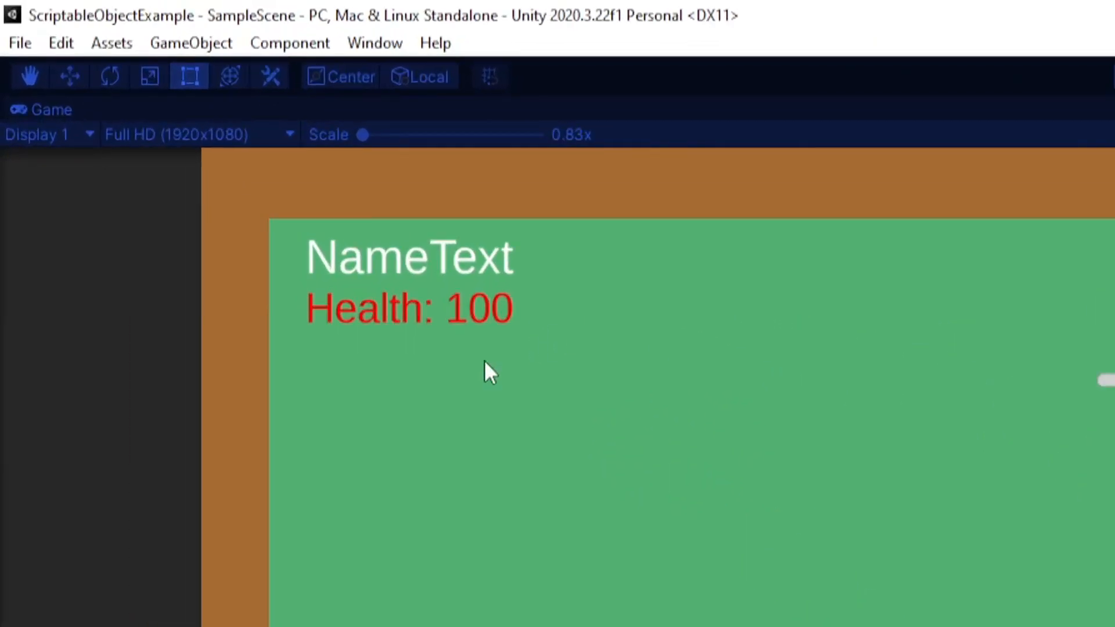
Step: Create a new C# script named PlayerClass in the Assets folder
click(525, 35)
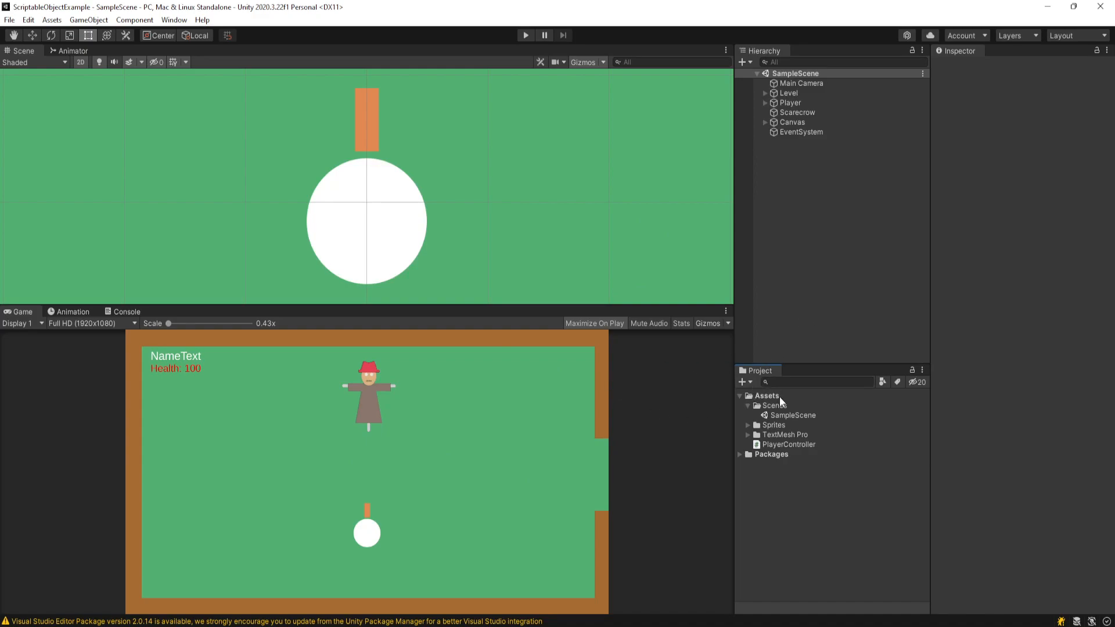
right_click(766, 395)
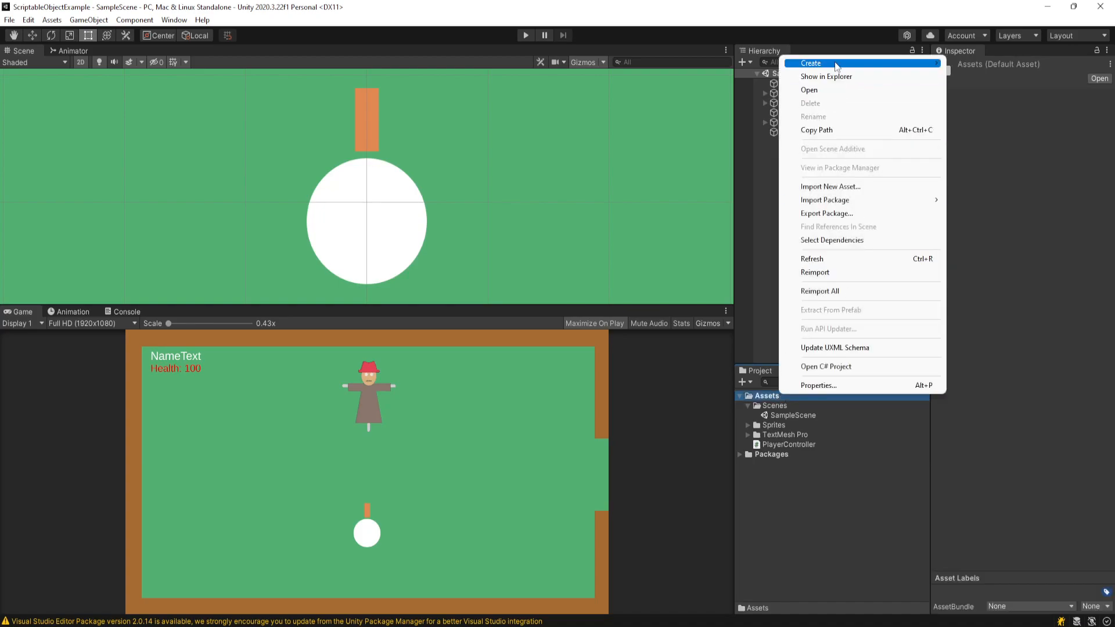
click(810, 63)
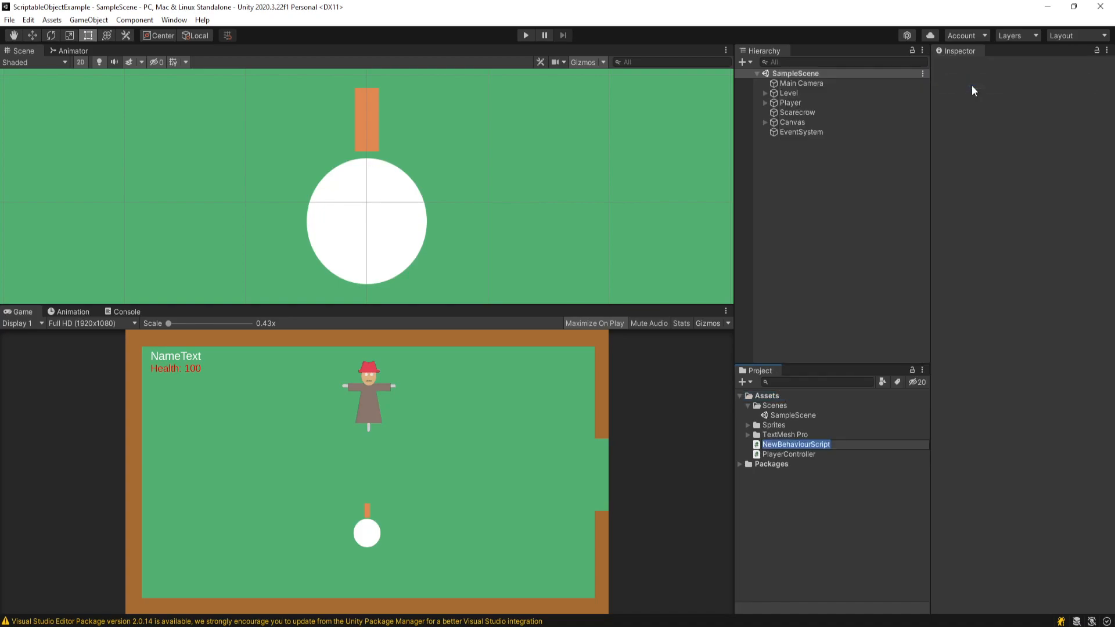
text(Player)
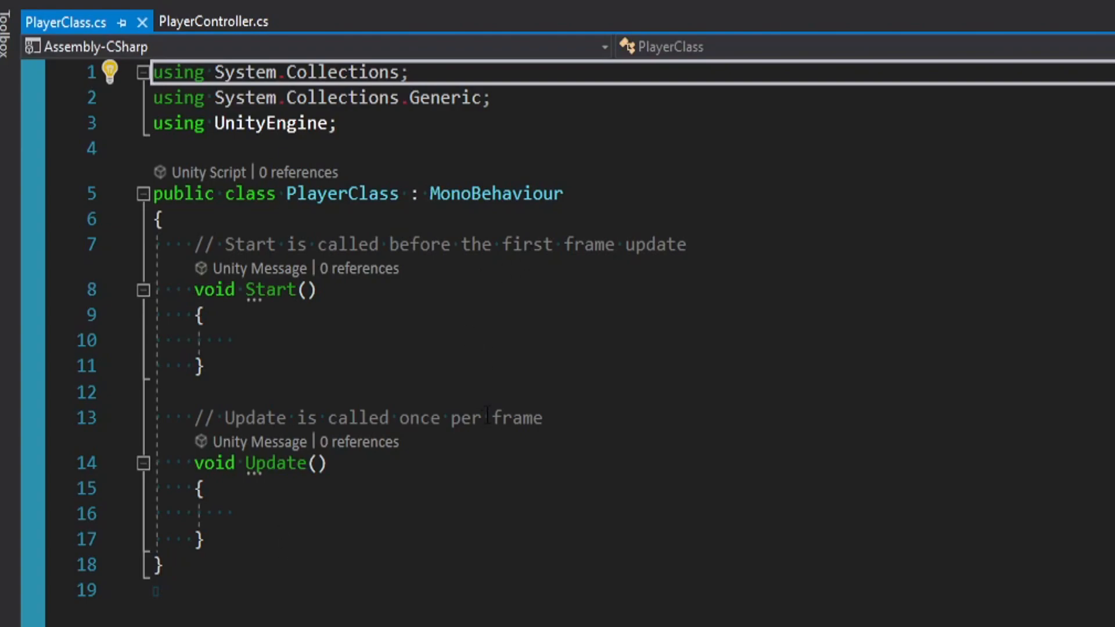
Step: Open PlayerClass in Visual Studio and clear out the default Start and Update methods
double_click(496, 194)
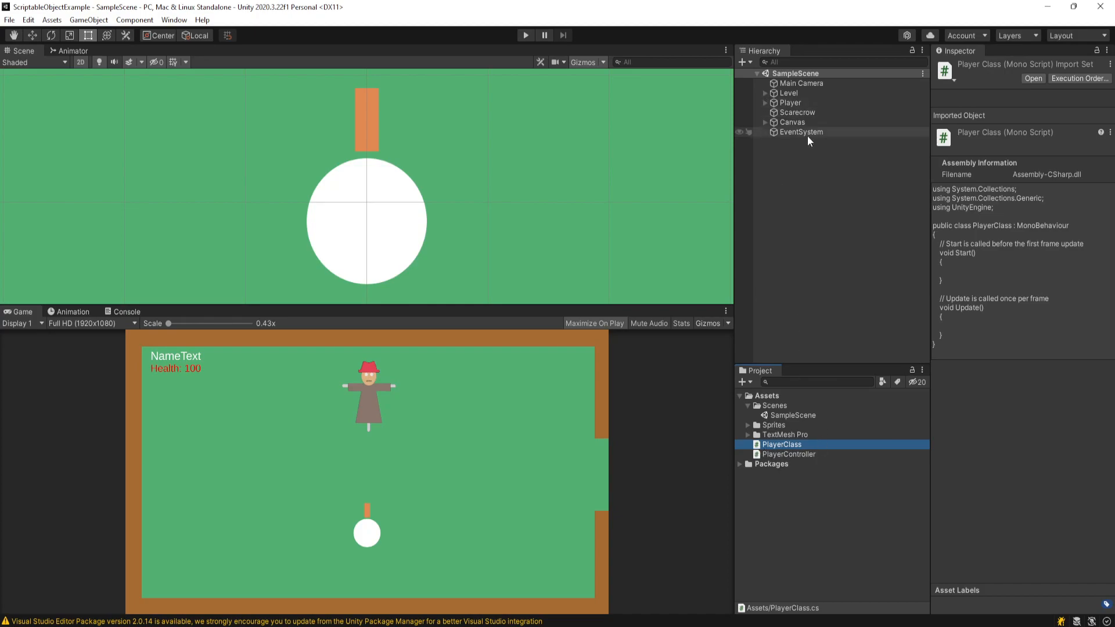
click(792, 122)
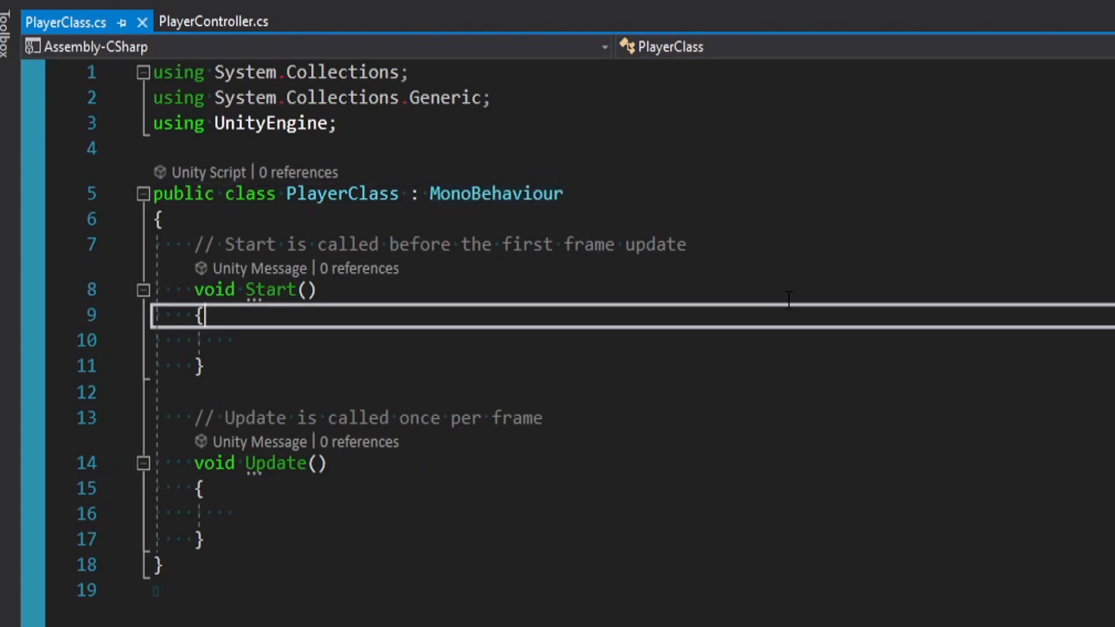
mouse_move(627, 331)
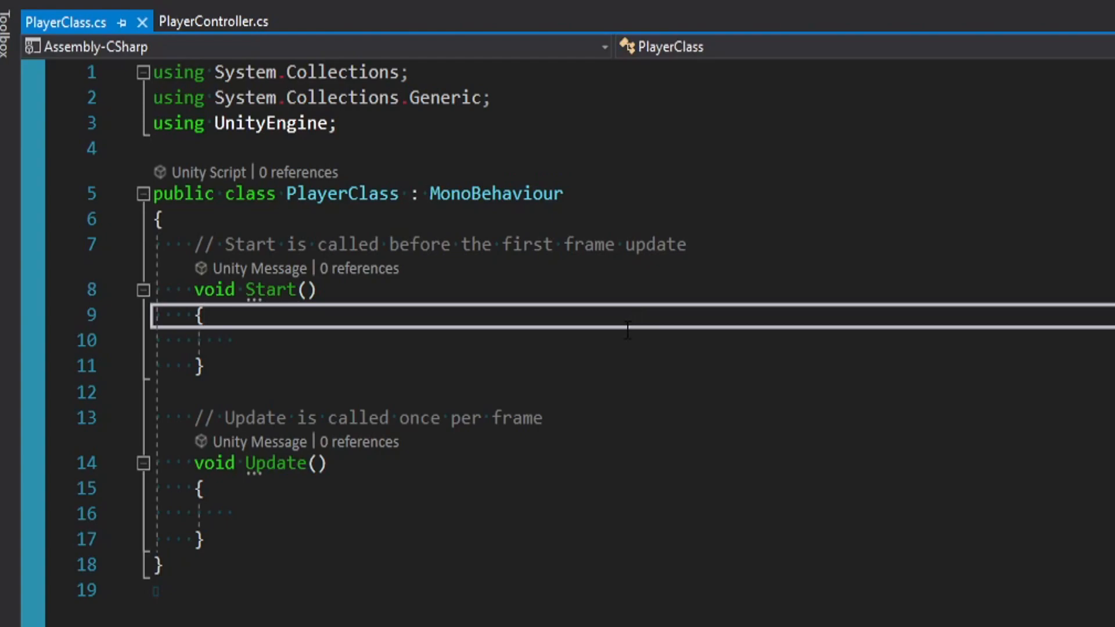
mouse_move(633, 354)
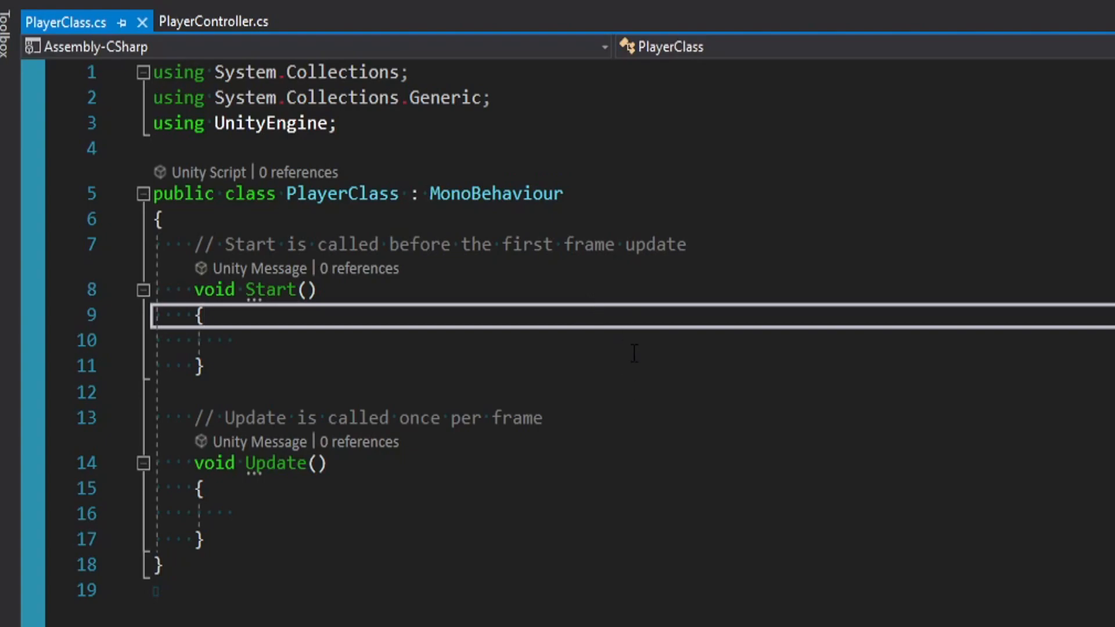
mouse_move(619, 324)
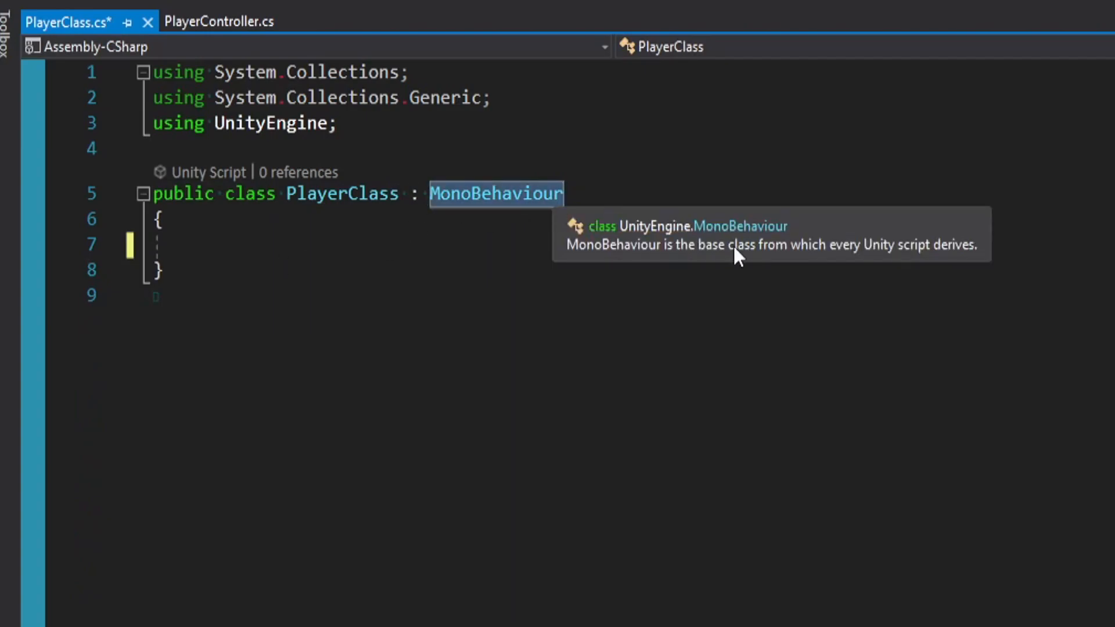
Step: Derive PlayerClass from ScriptableObject and add the [CreateAssetMenu] attribute above it
text(Scri)
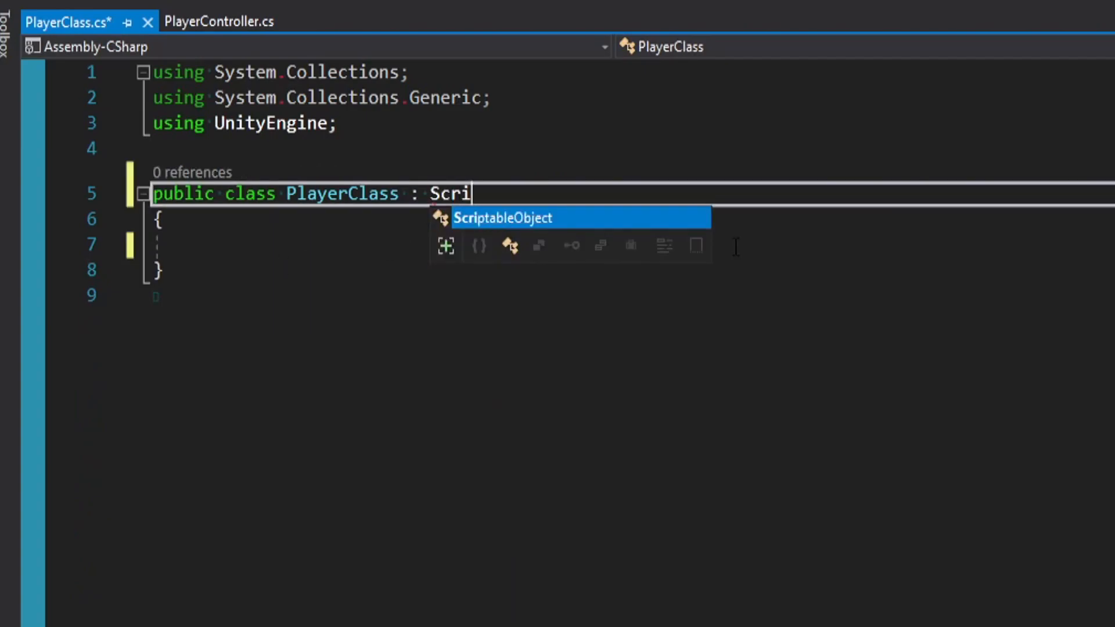
key(Tab)
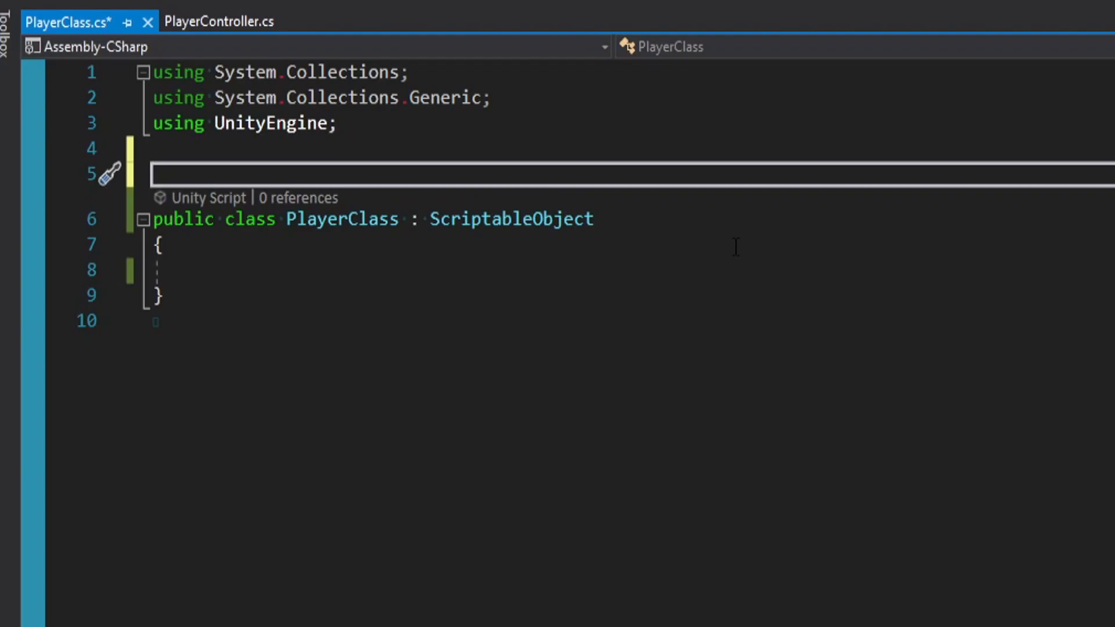
text([])
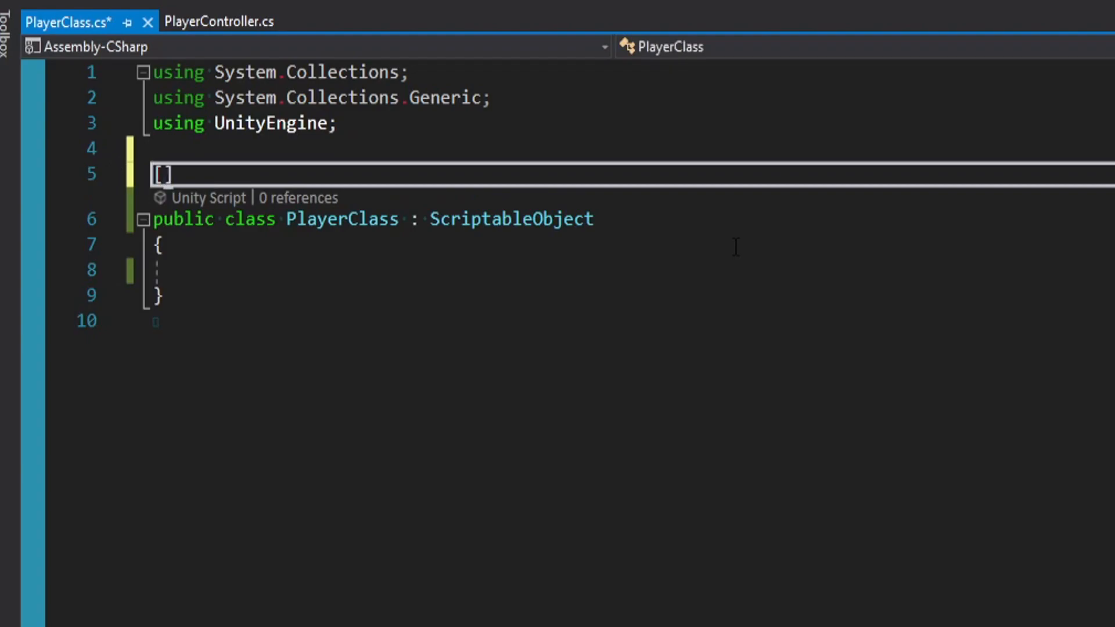
text(CreateAssetMenu)
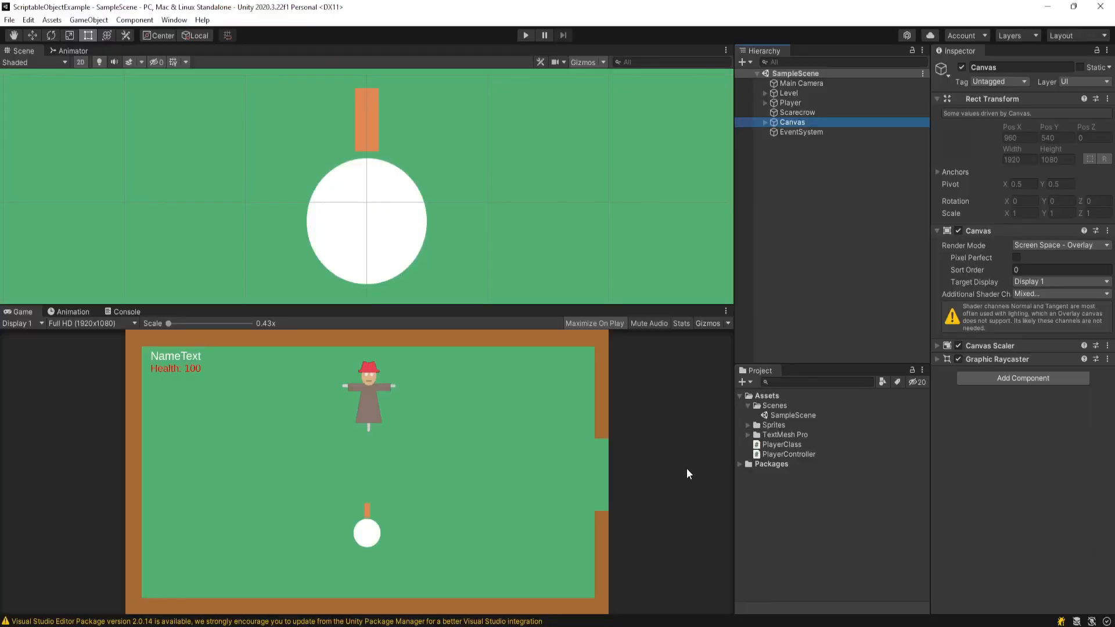
mouse_move(777, 398)
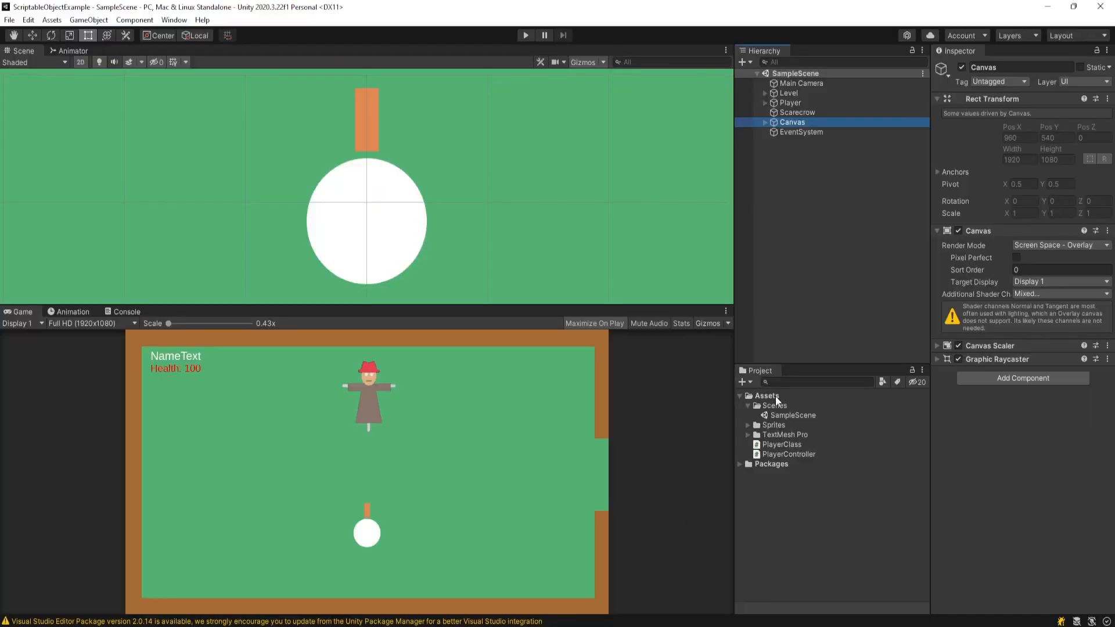
Step: Create a Player Class asset in Assets and name it Fighter
right_click(767, 396)
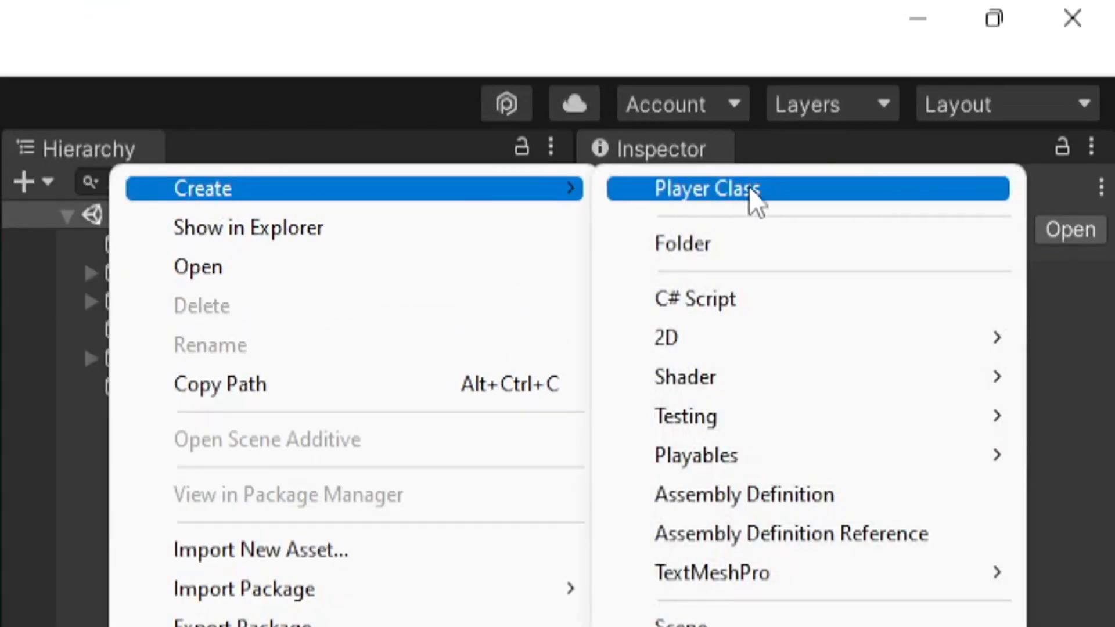
mouse_move(800, 210)
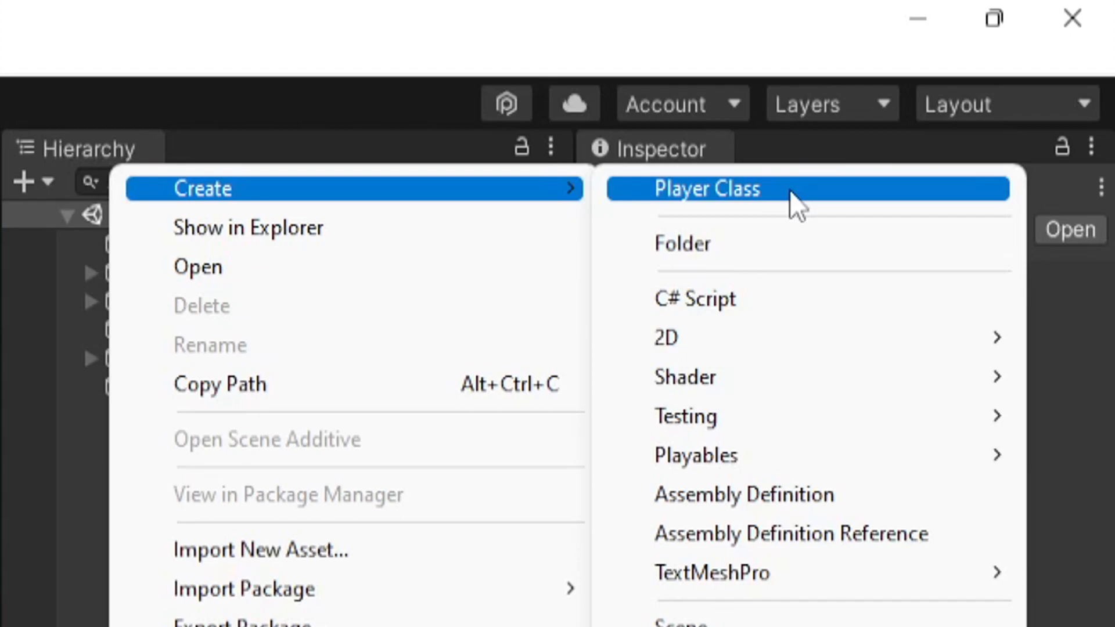
click(706, 188)
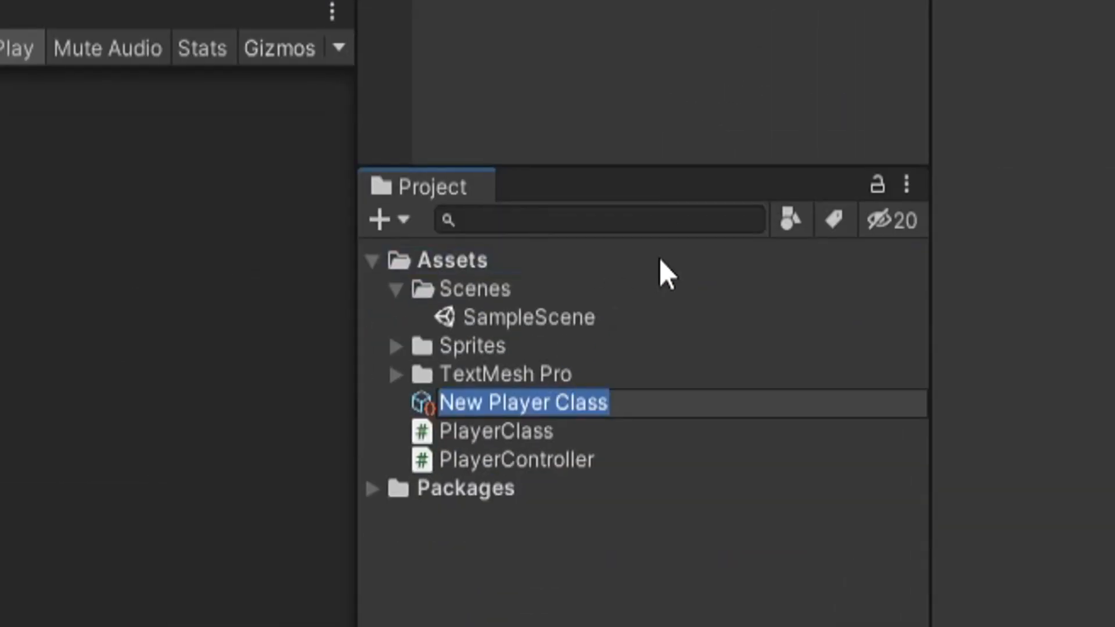
text(Fighter)
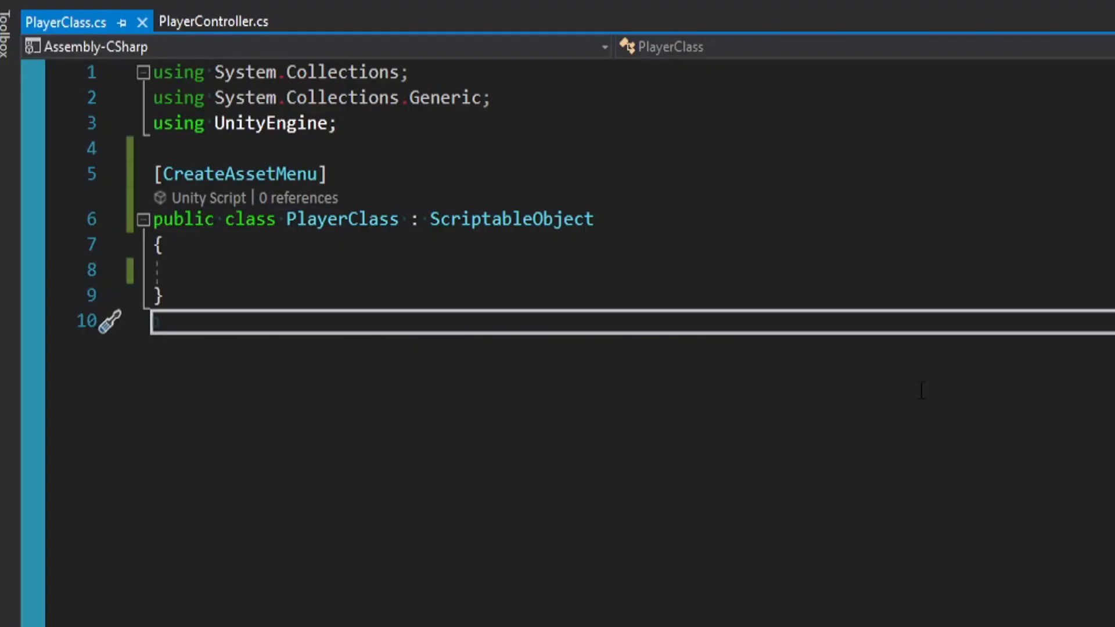
Step: Select the Fighter asset to show it as a Player Class using the PlayerClass script
double_click(511, 220)
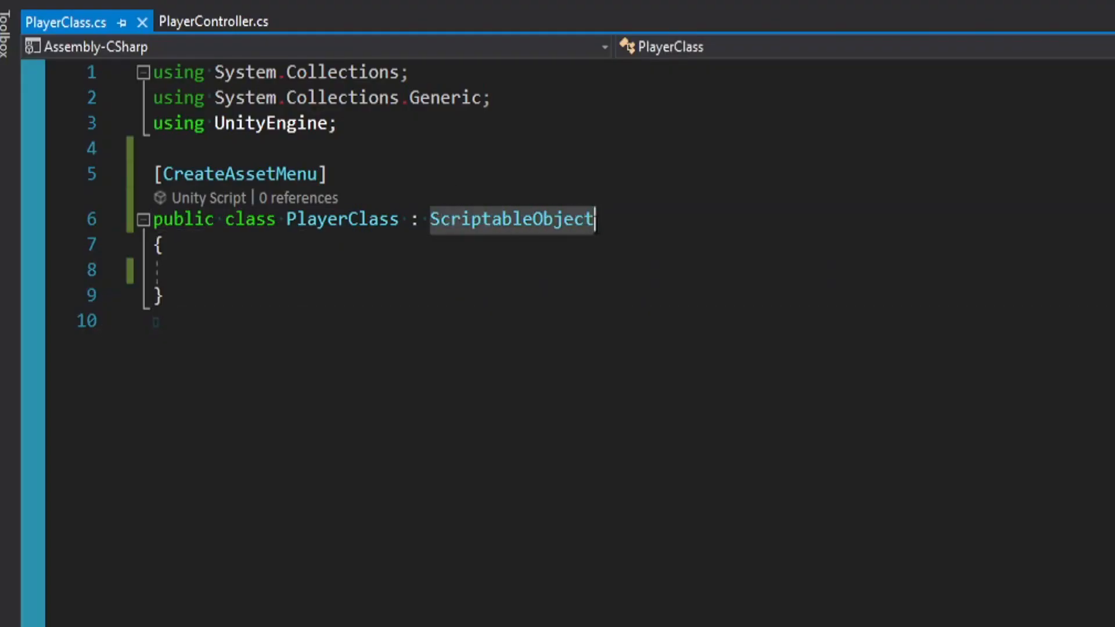
click(239, 174)
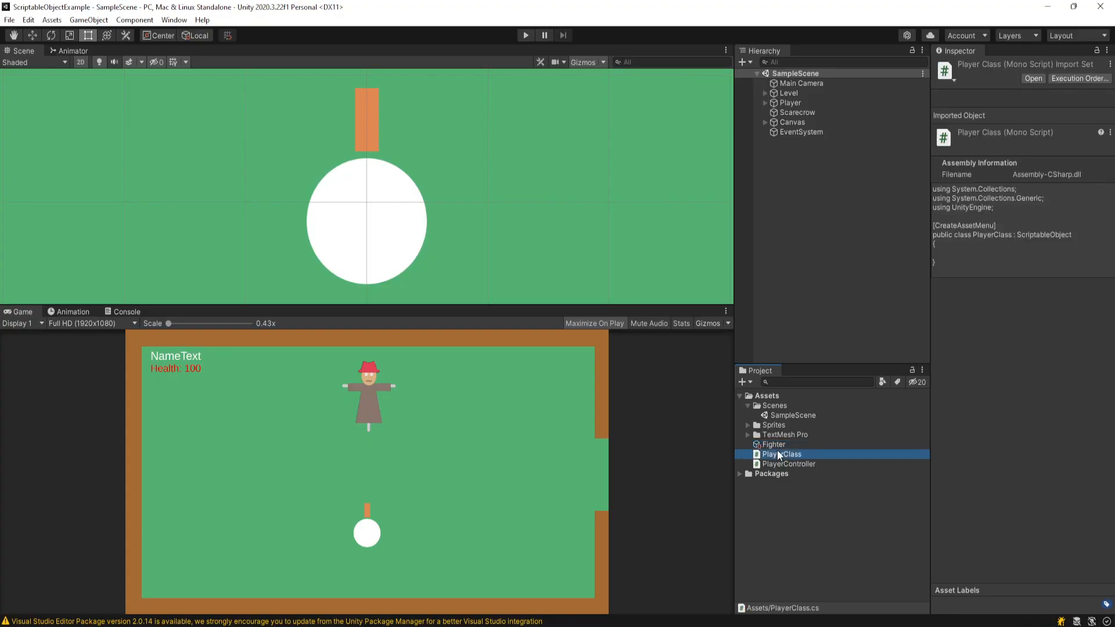
click(771, 445)
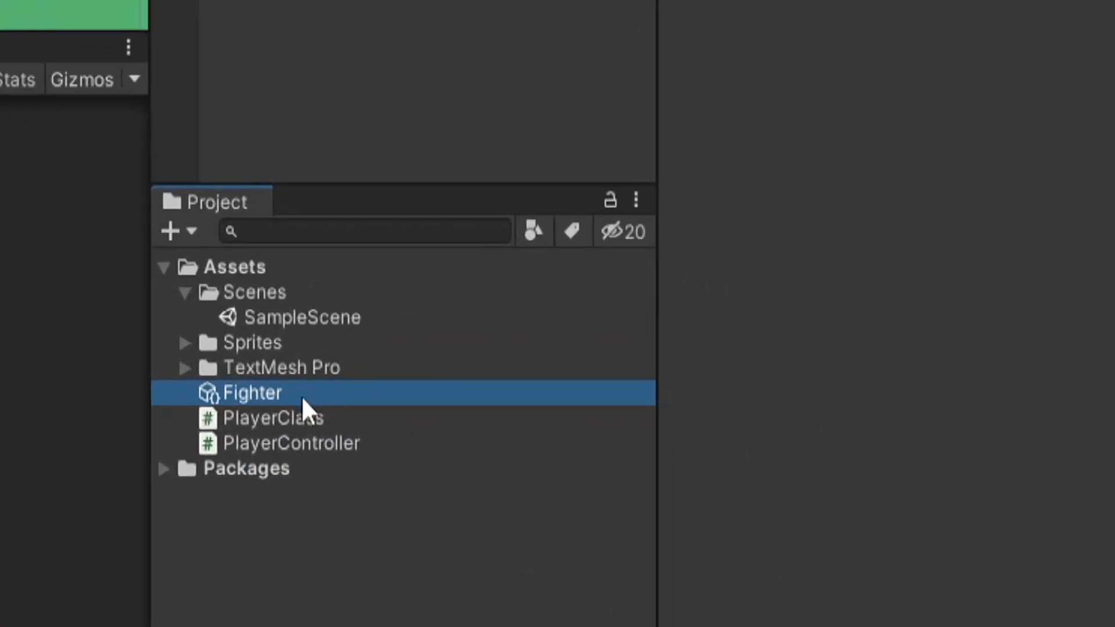
mouse_move(292, 405)
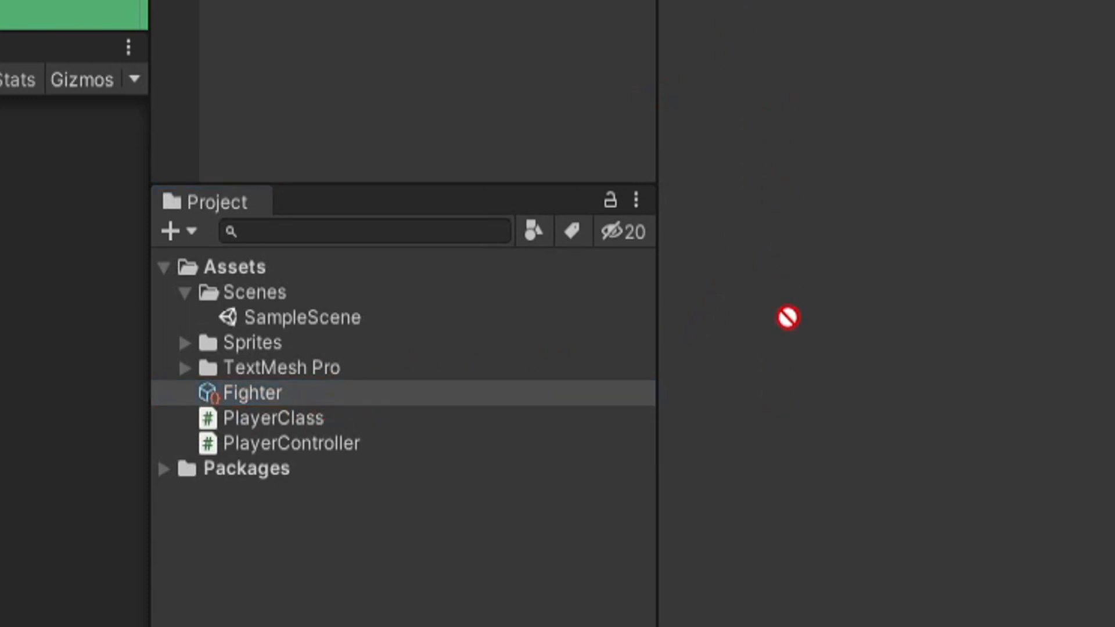
click(251, 391)
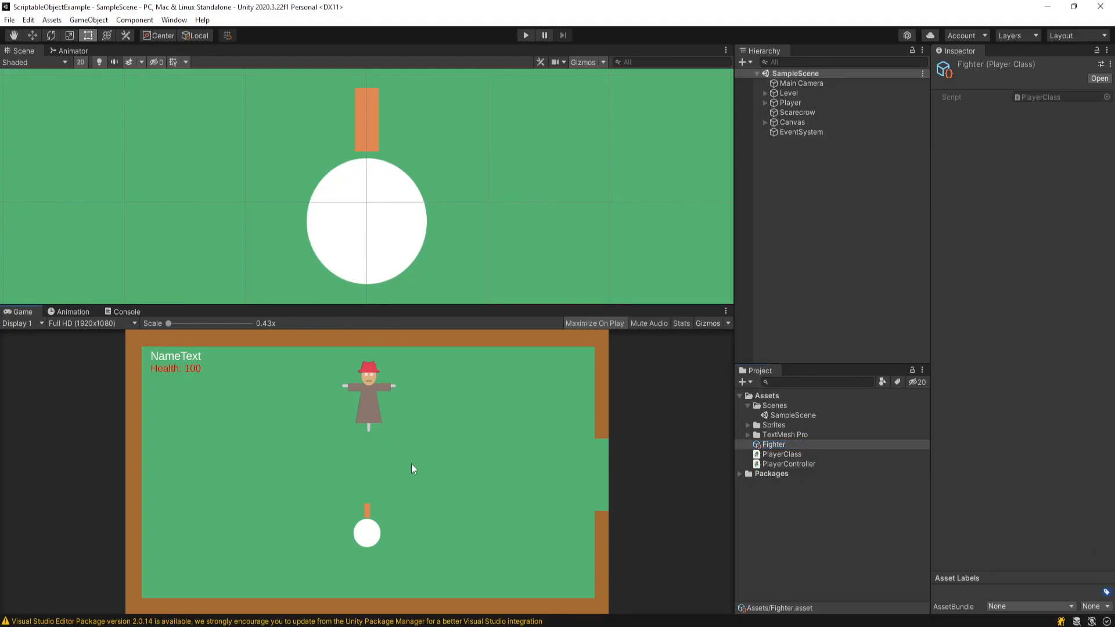
Step: Inspect the NameText and HealthText labels under the Canvas, then return to the Player object
click(790, 122)
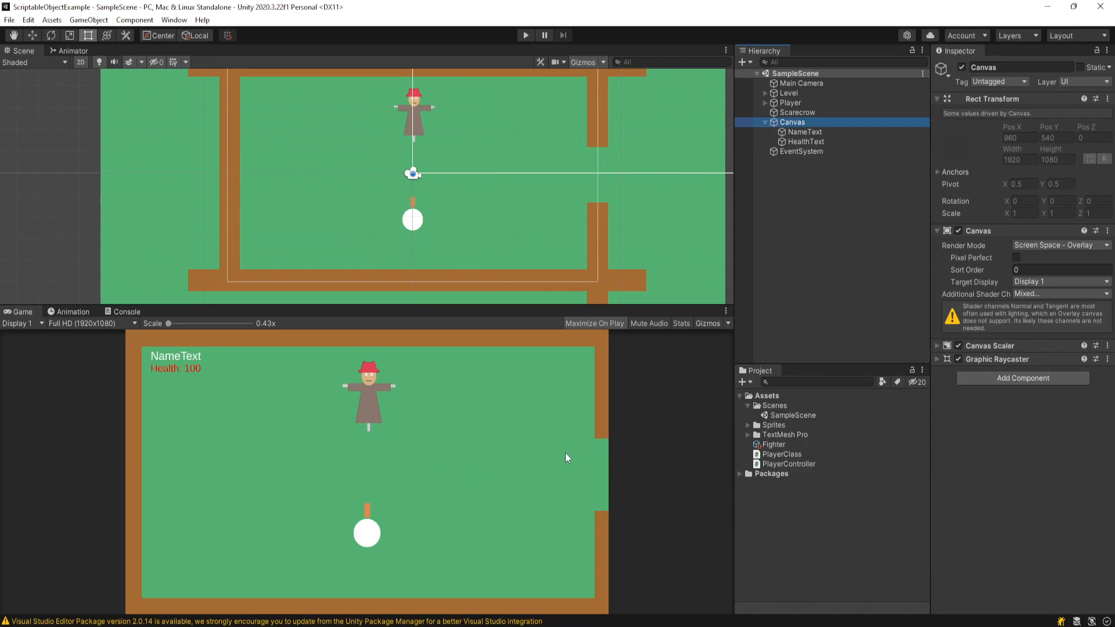
mouse_move(695, 316)
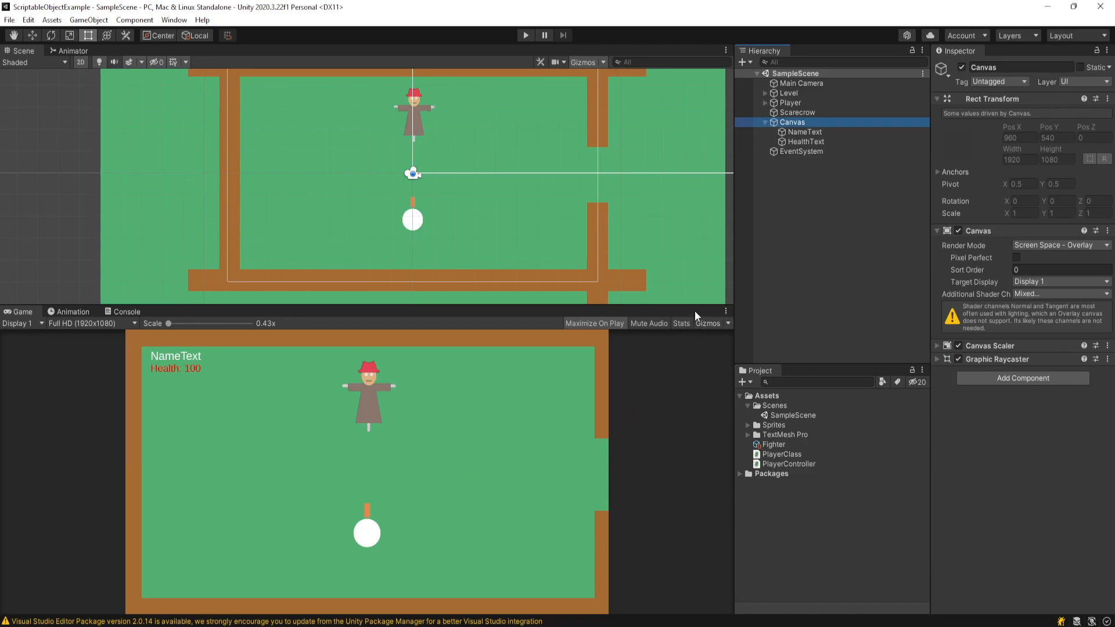
click(804, 131)
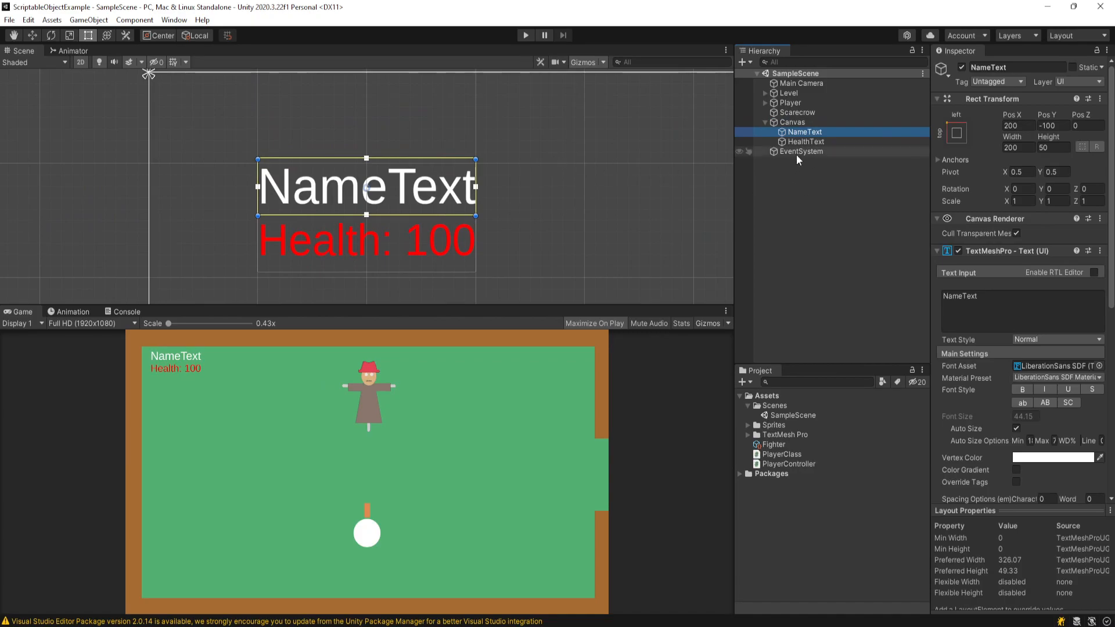
click(806, 142)
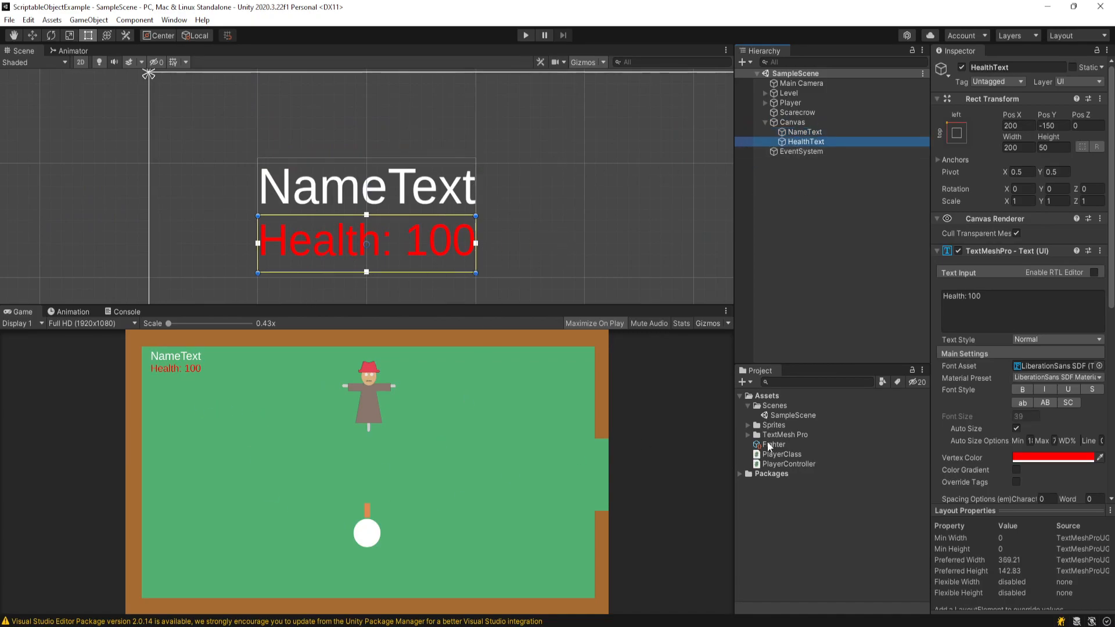
click(790, 102)
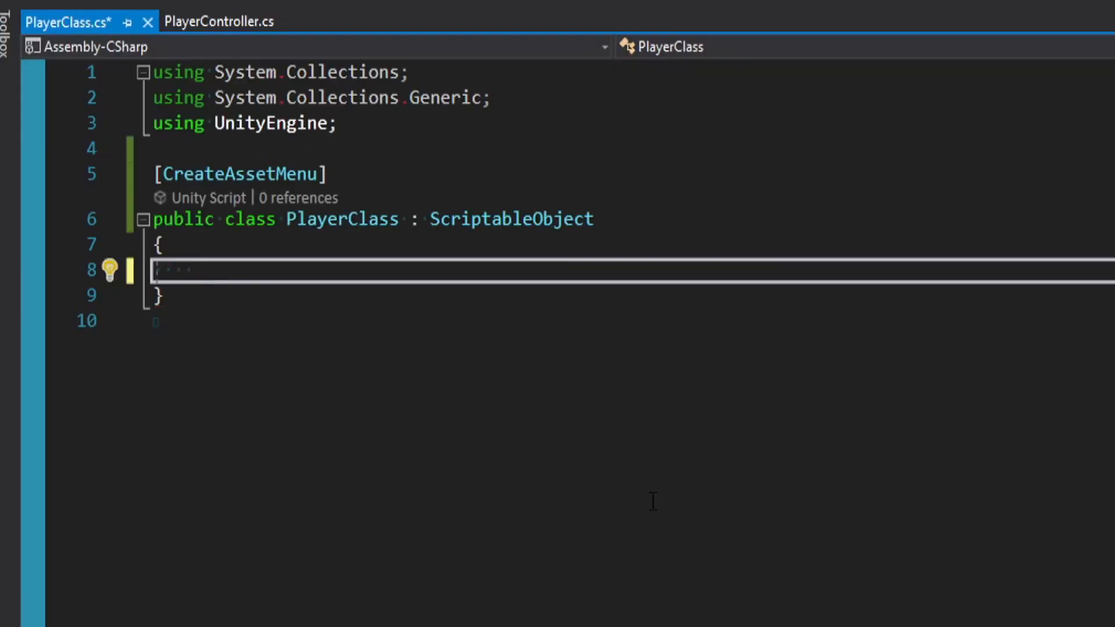
Step: Declare public string name, float health, float moveSpeed and Color fields in PlayerClass
text(public s)
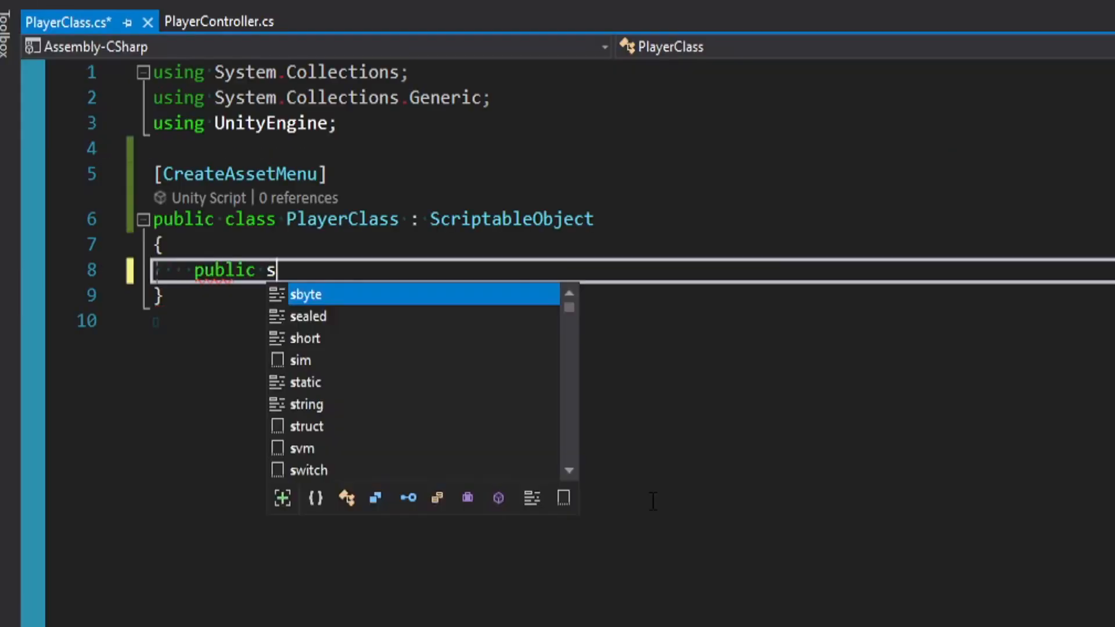
text(tring name;)
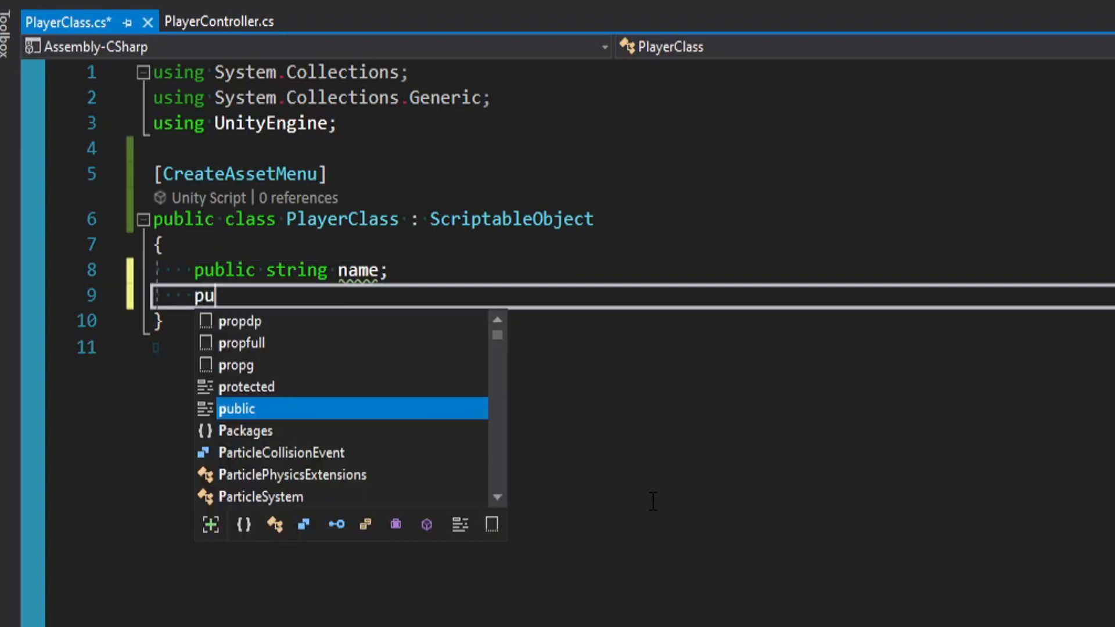
text(blic float health;)
text(p)
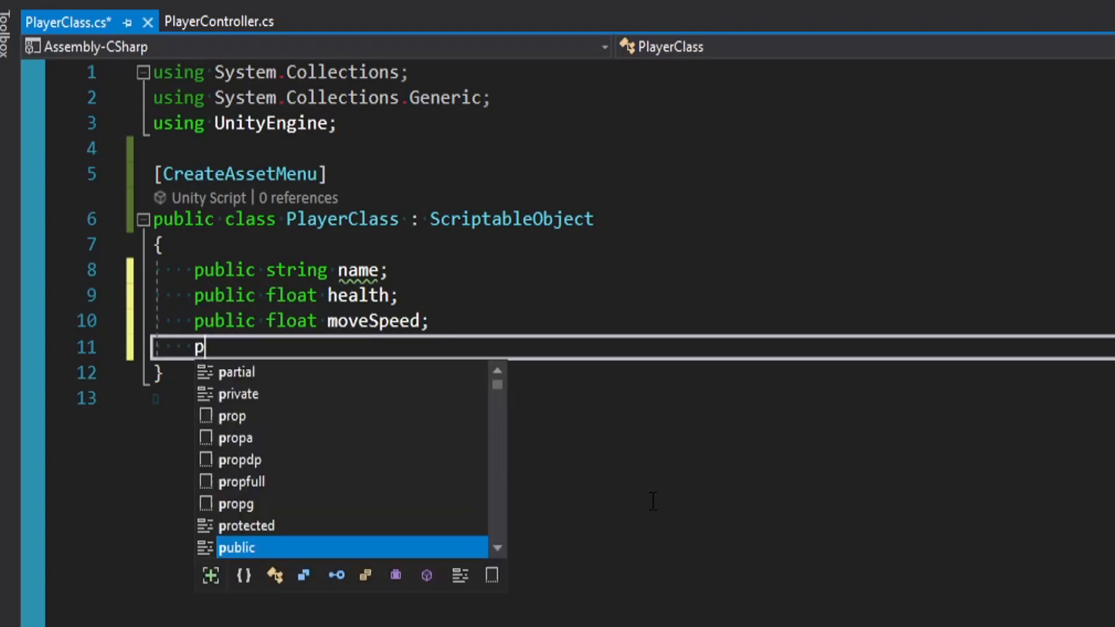
text(ublic Colora)
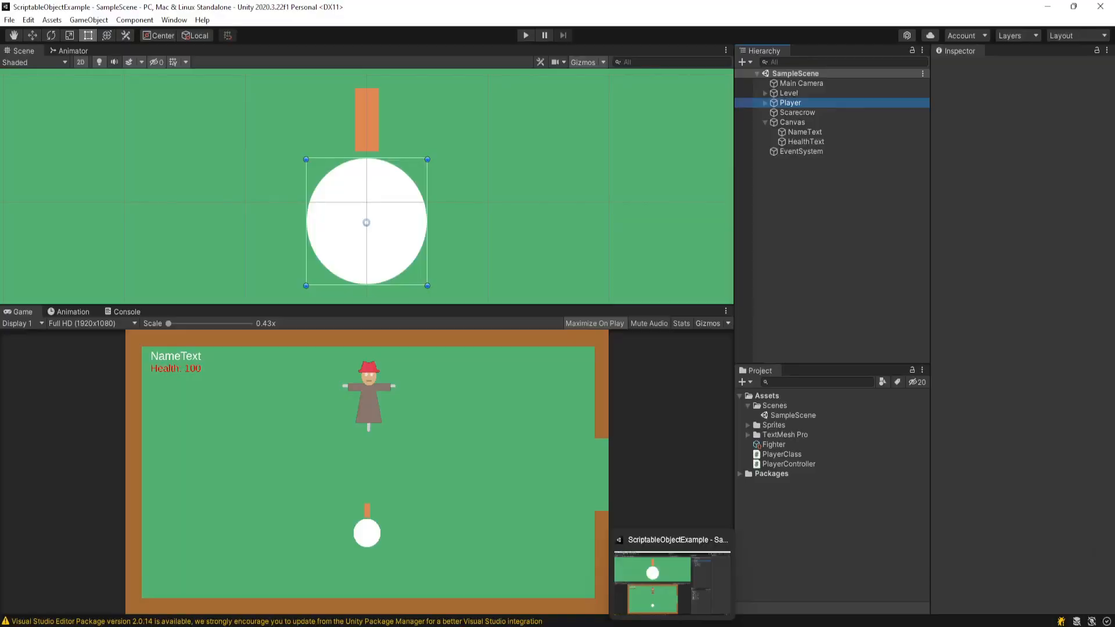
Step: Fill the Fighter asset with name Fighter, health 200, move speed 2 and a red colour
click(771, 444)
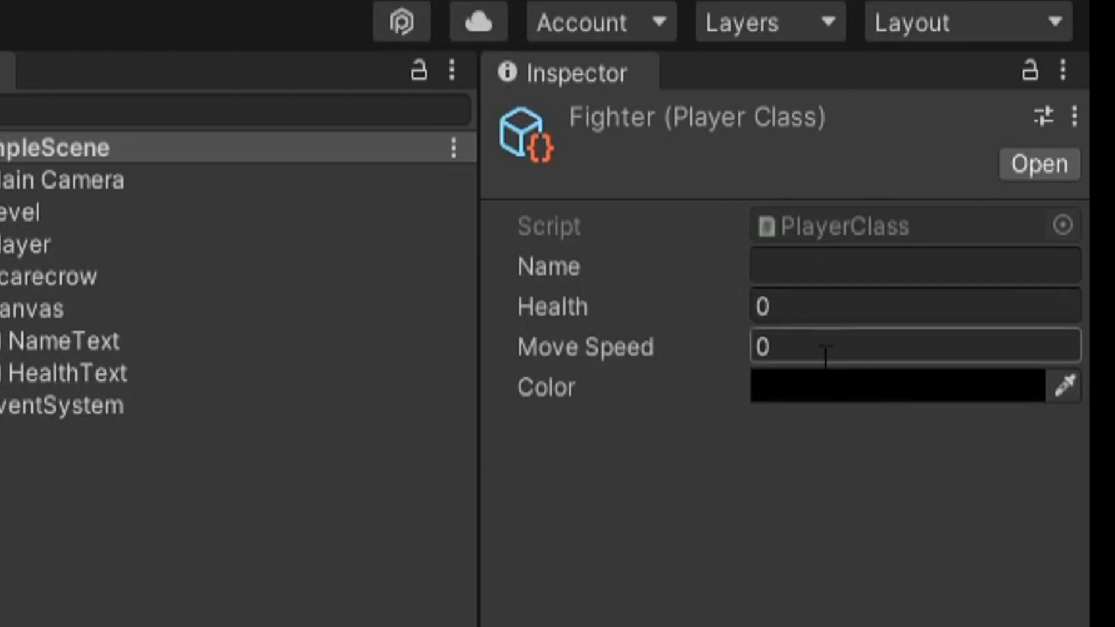
click(915, 266)
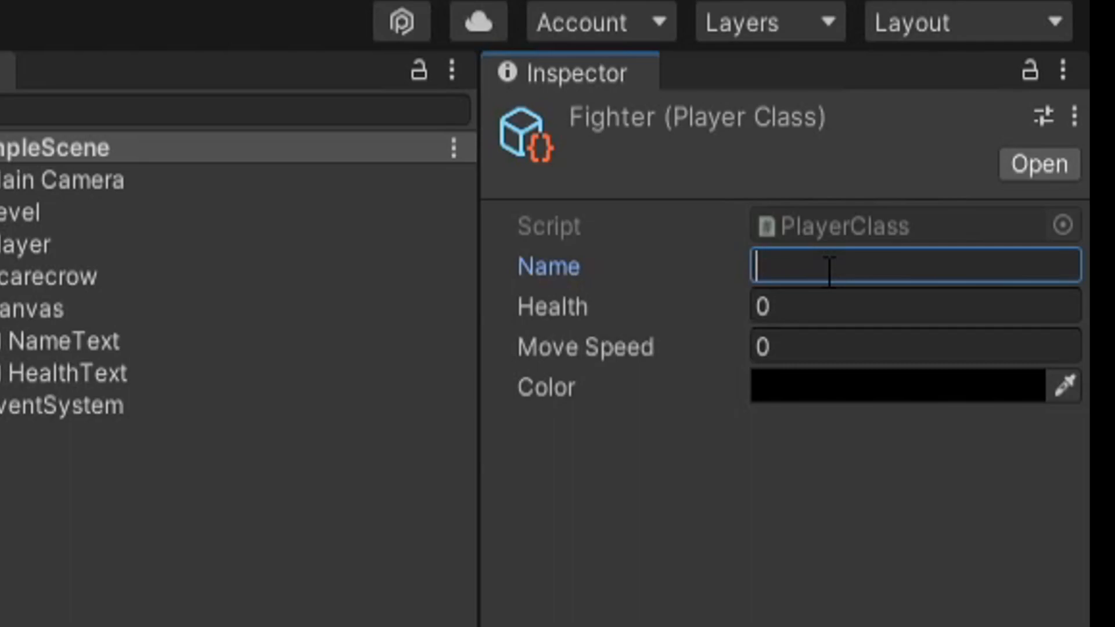
text(Fighter)
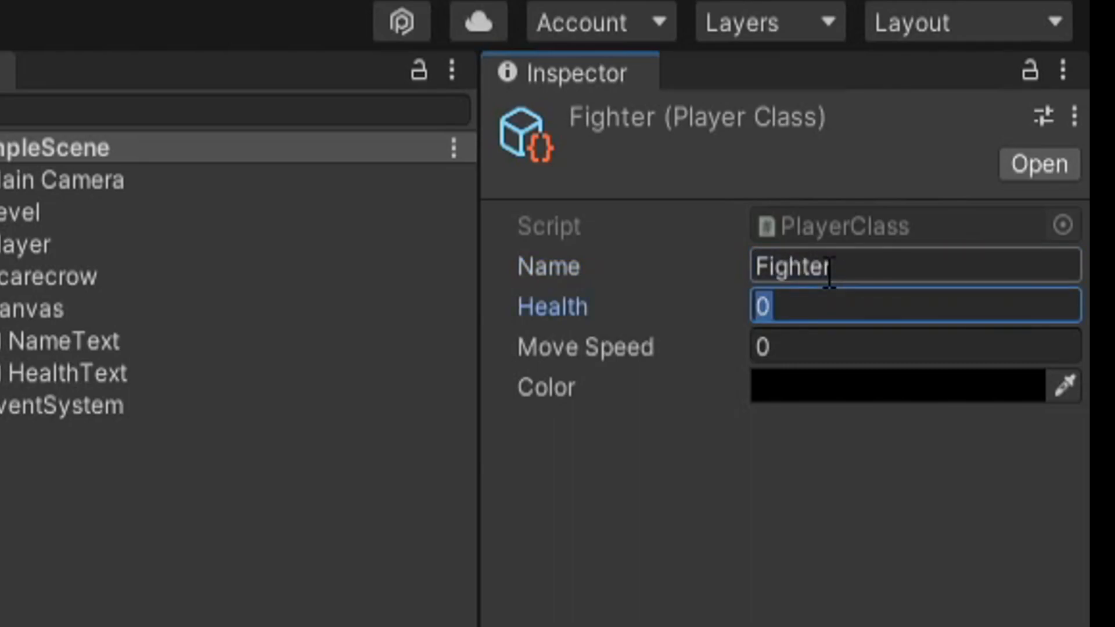
text(200)
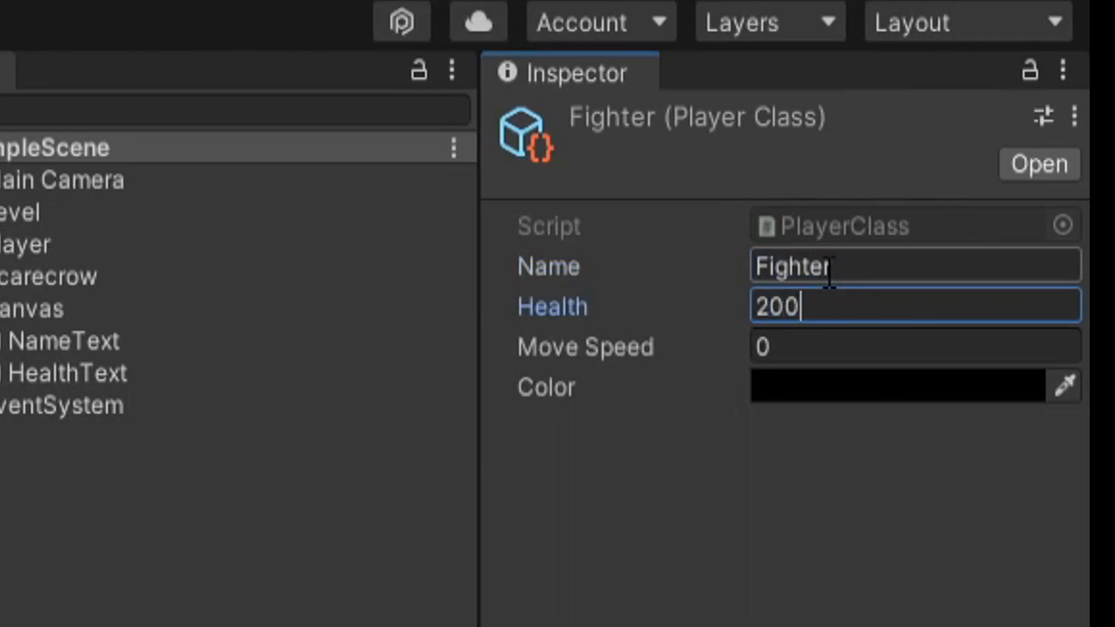
key(tab)
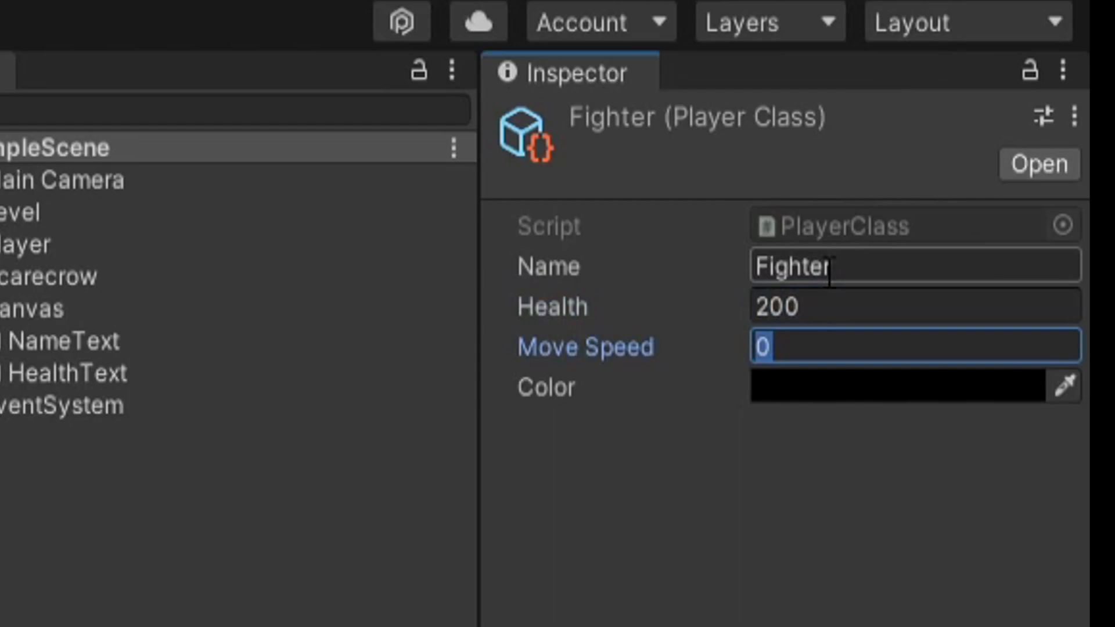
text(2)
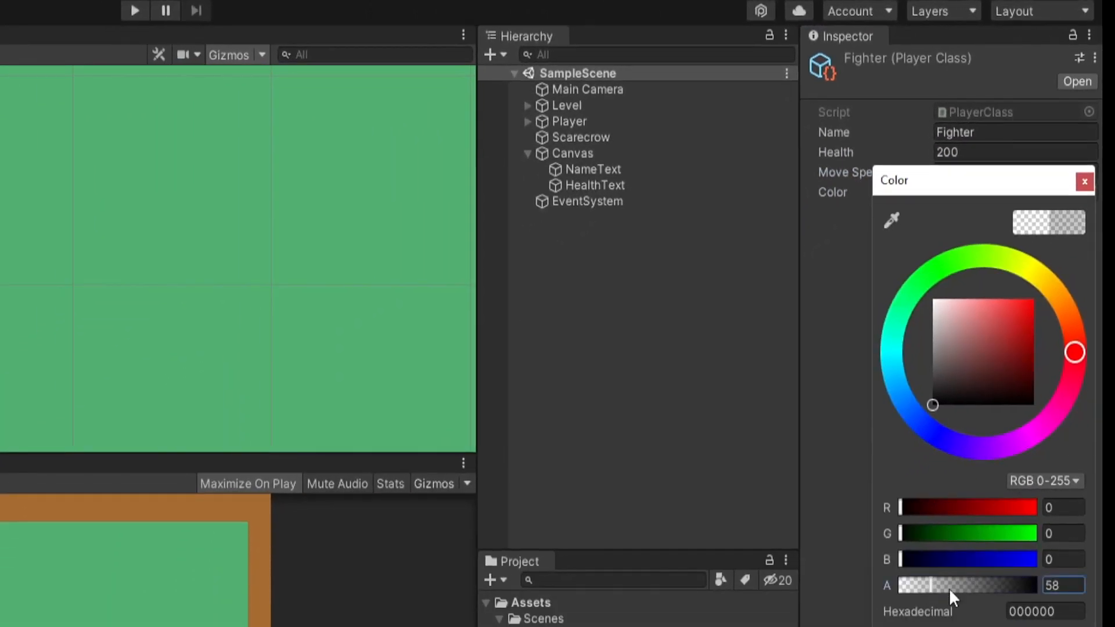
click(1084, 183)
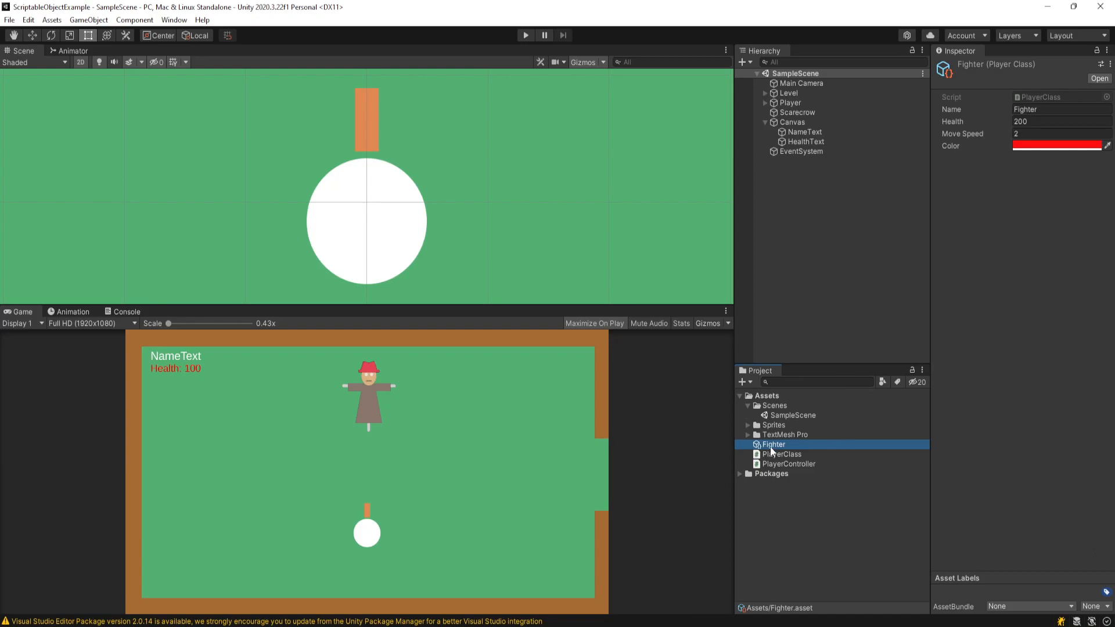
mouse_move(768, 445)
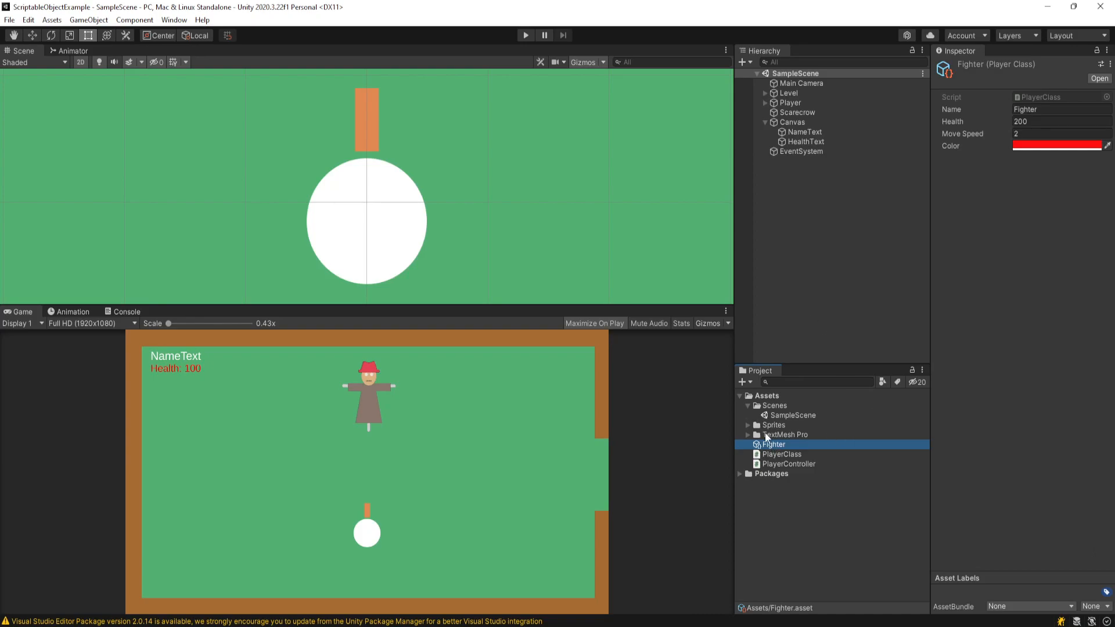
mouse_move(802, 432)
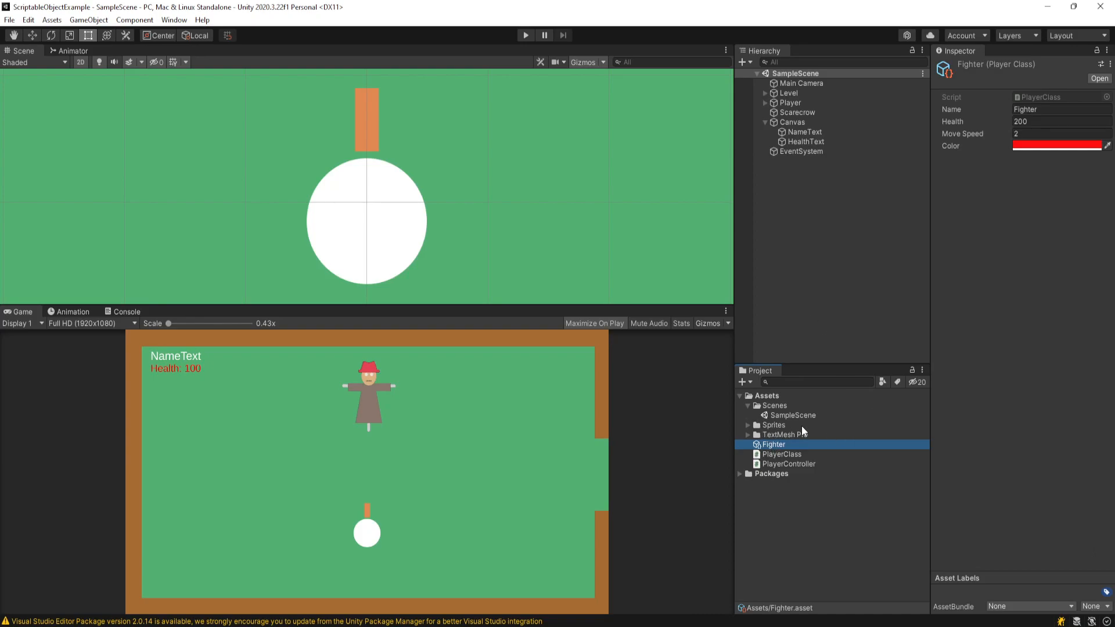
Step: Review the PlayerClass script, Player object, HealthText and NameText, then reselect the Fighter asset
click(782, 455)
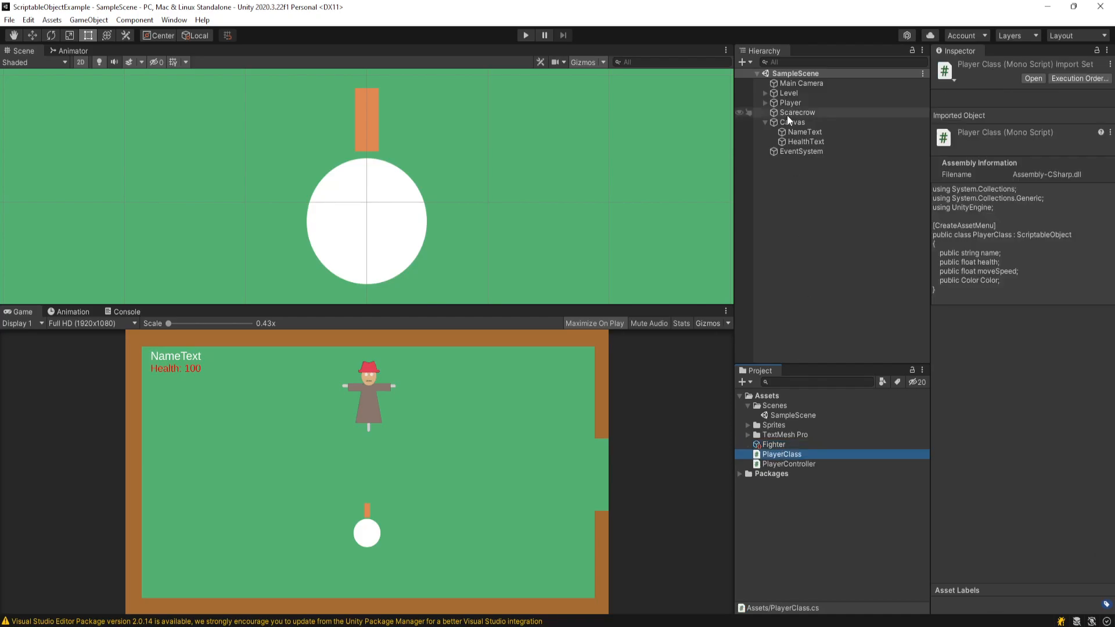
click(789, 102)
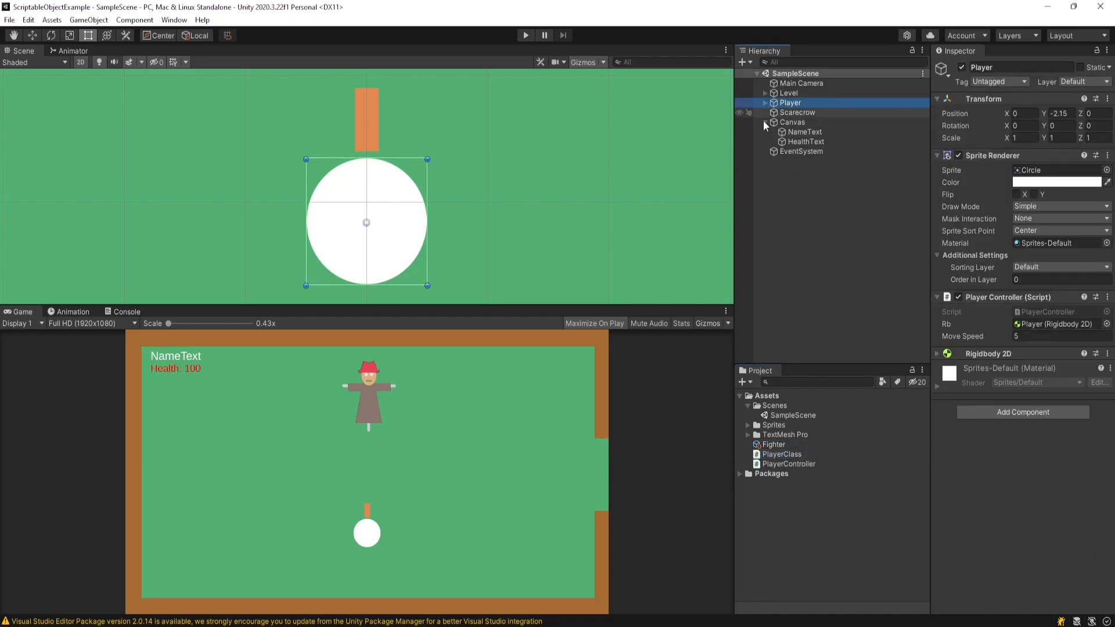
click(806, 142)
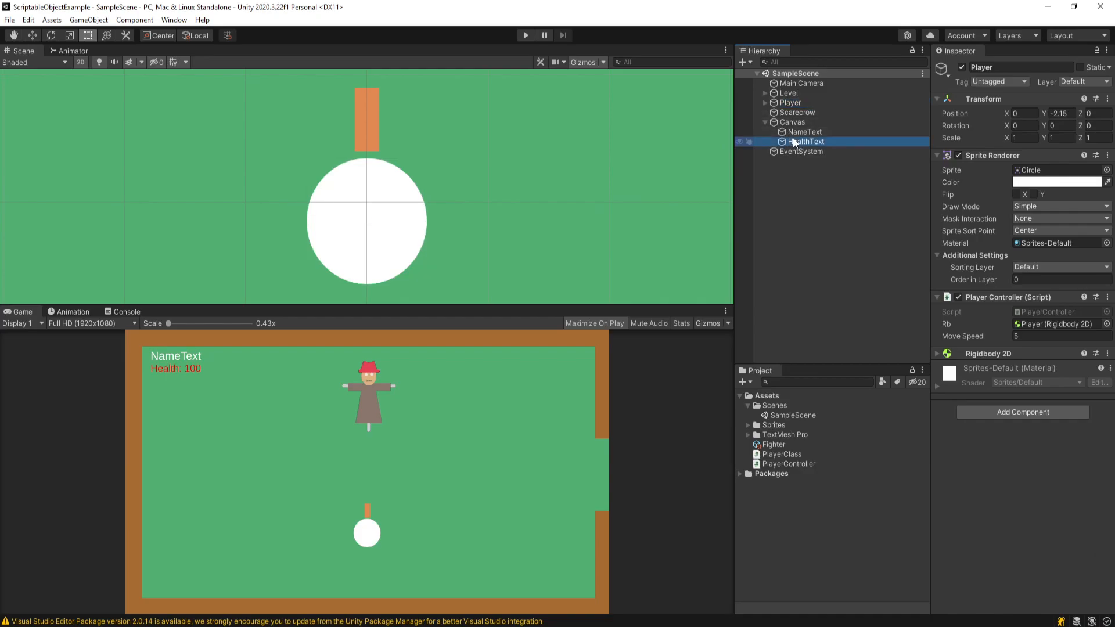
click(803, 131)
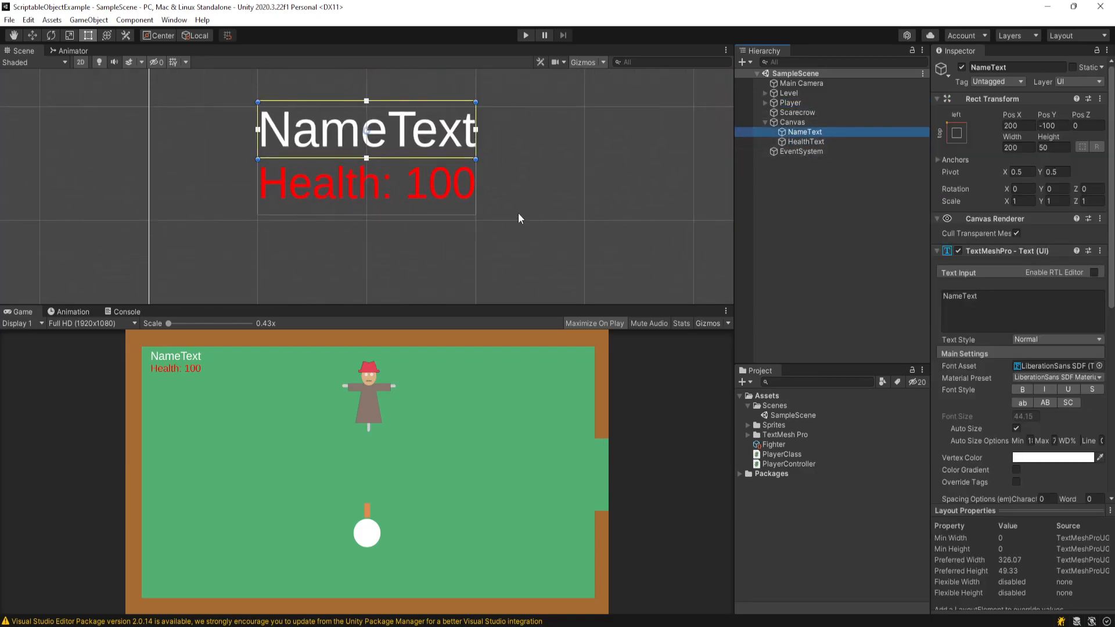
mouse_move(656, 126)
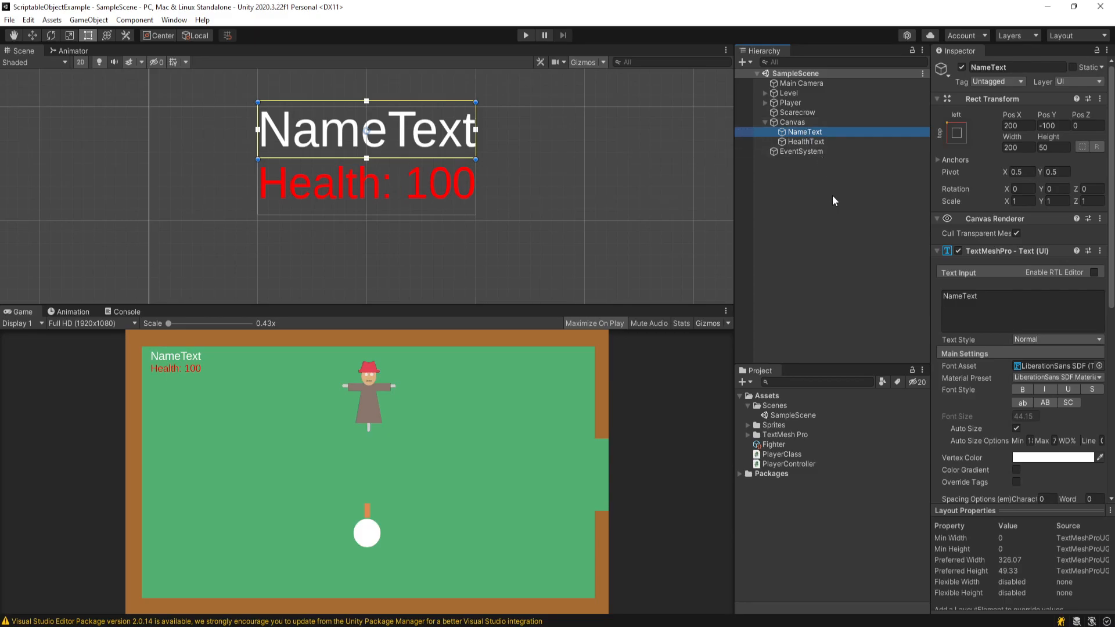
mouse_move(825, 212)
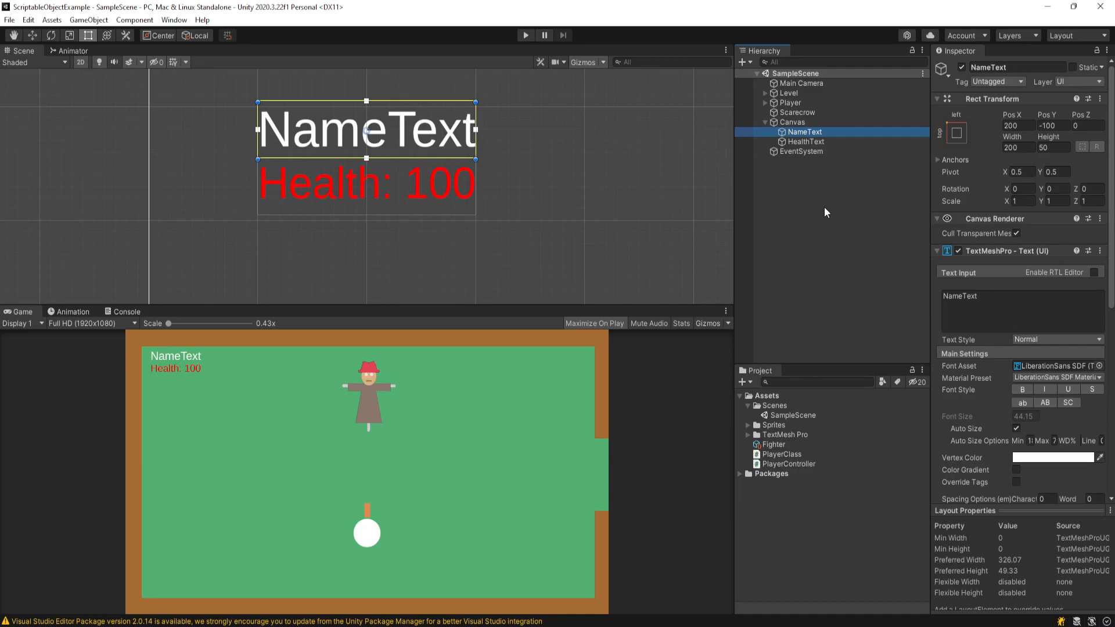
click(772, 444)
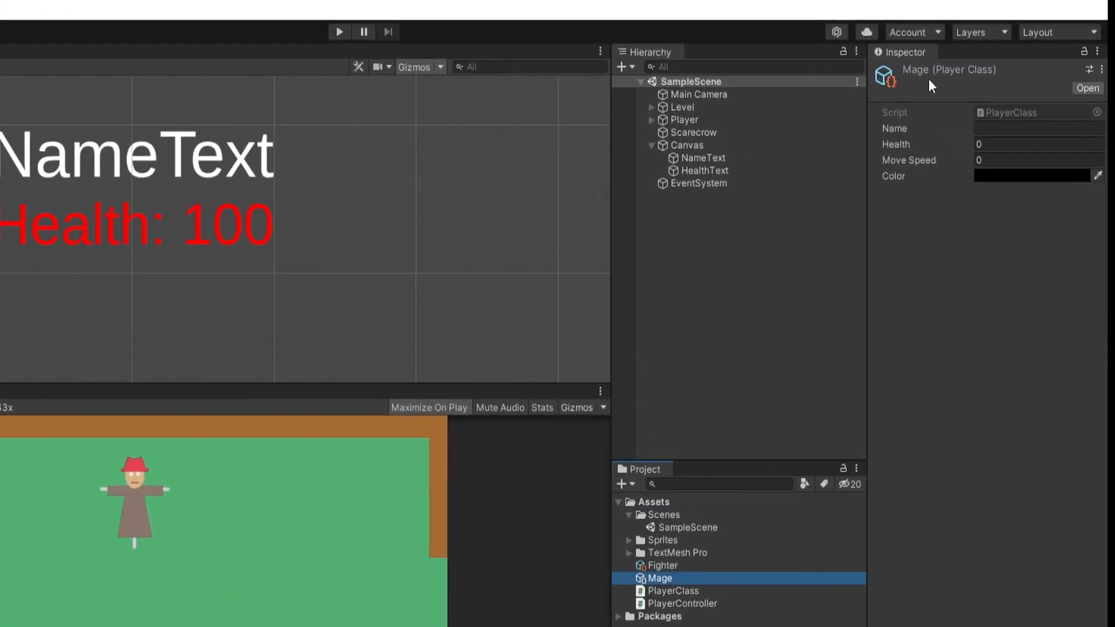
Step: Name the new asset Mage and pick its colour
text(Mage)
text(7)
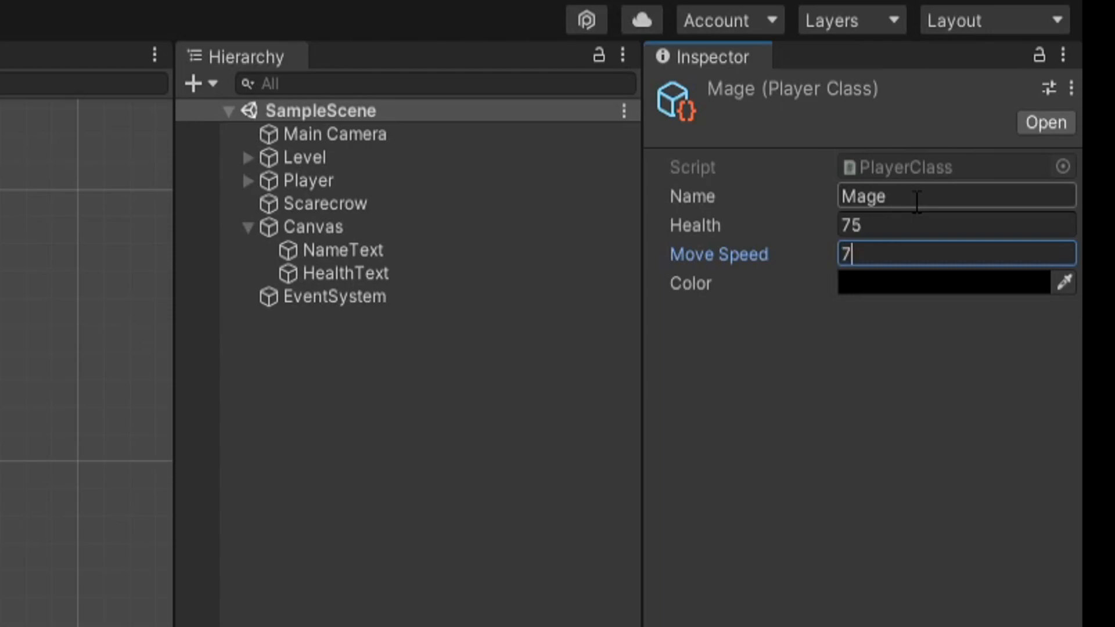
click(945, 282)
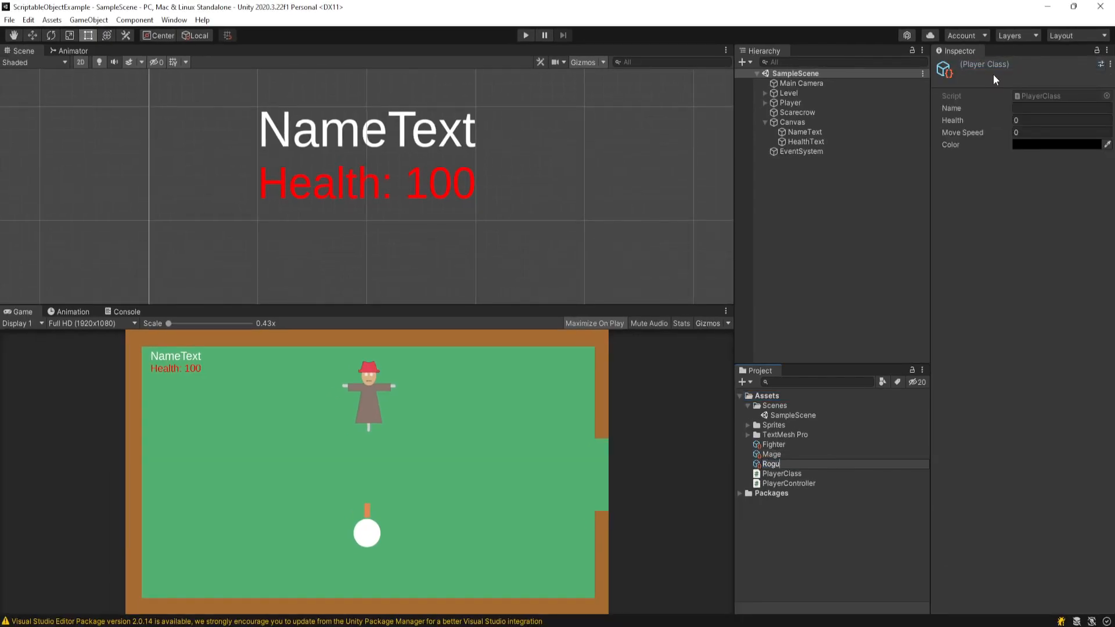
Step: Confirm the Rogue asset name, then inspect Level, Canvas and the Mage asset's values
click(770, 445)
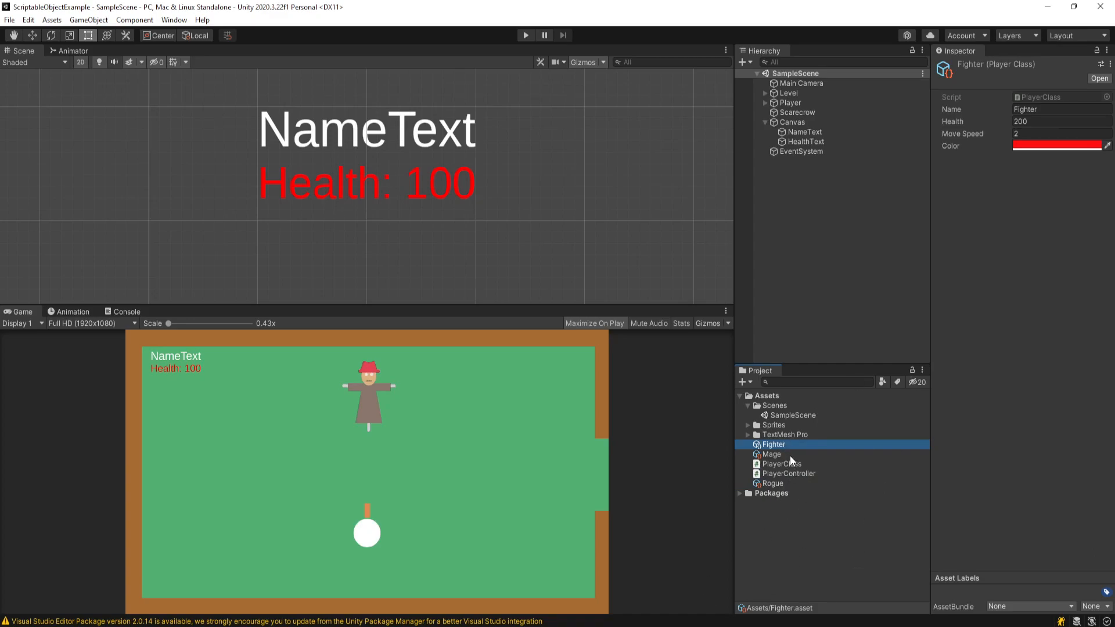
mouse_move(799, 467)
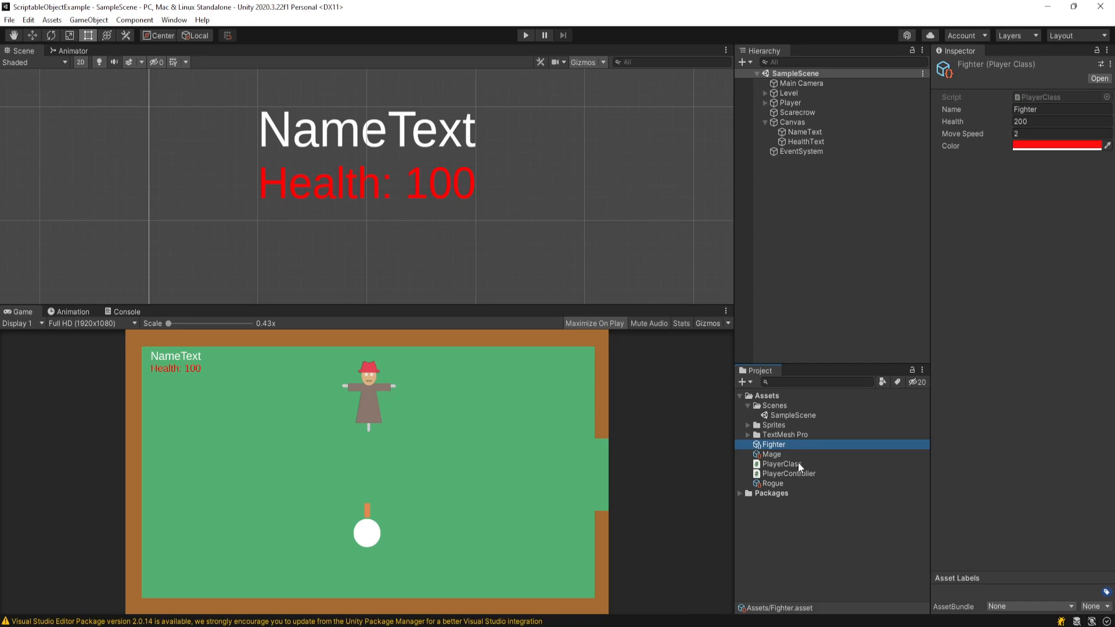
click(787, 93)
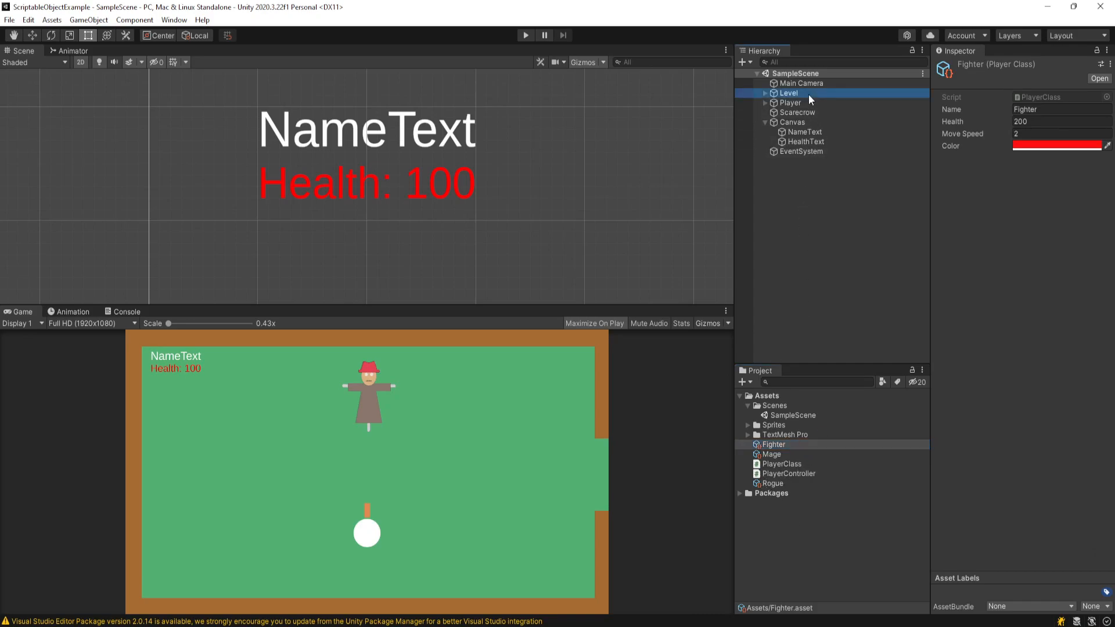
click(791, 122)
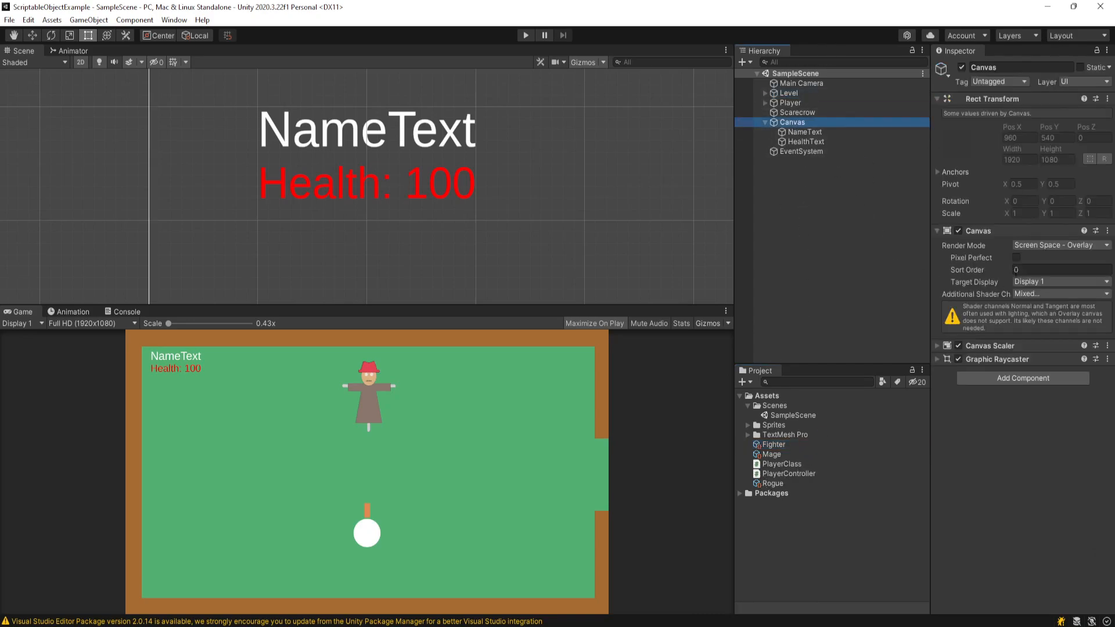
mouse_move(778, 533)
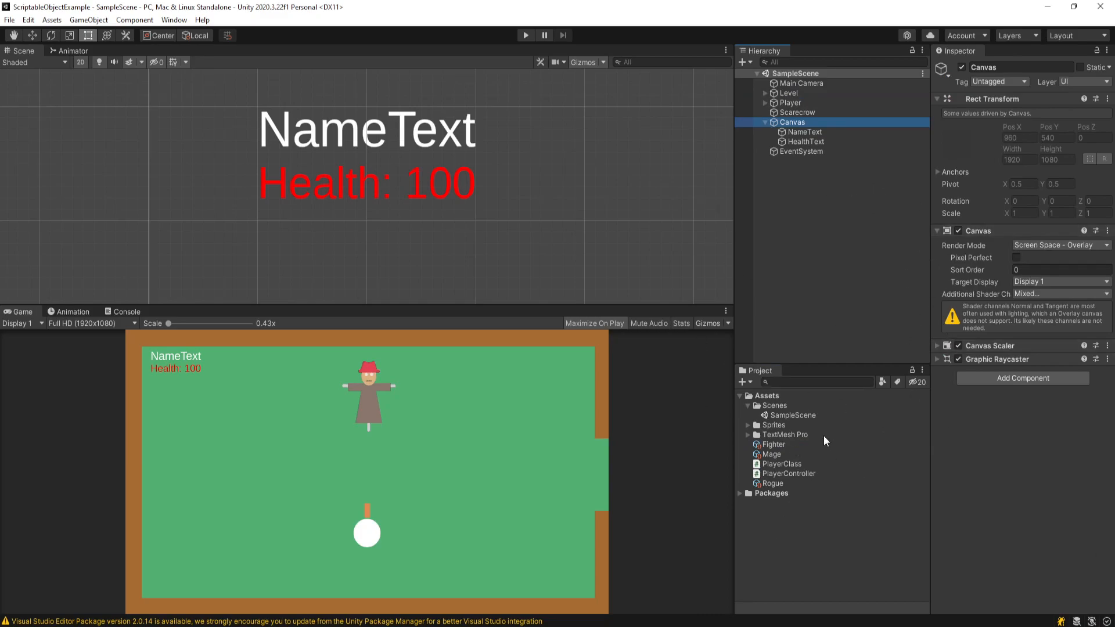
click(771, 454)
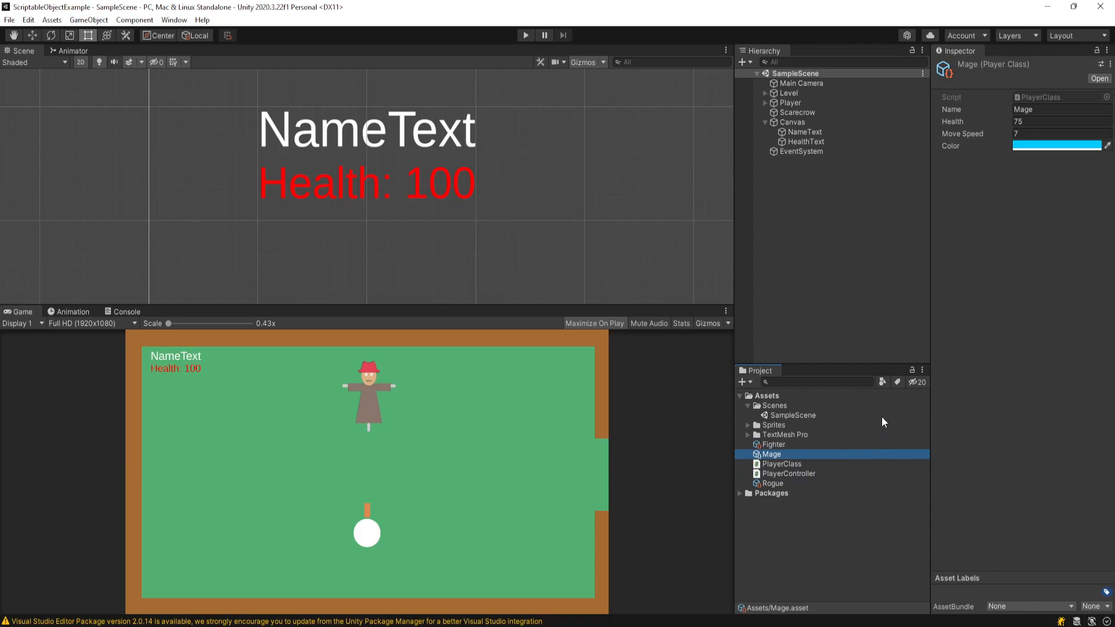
mouse_move(777, 449)
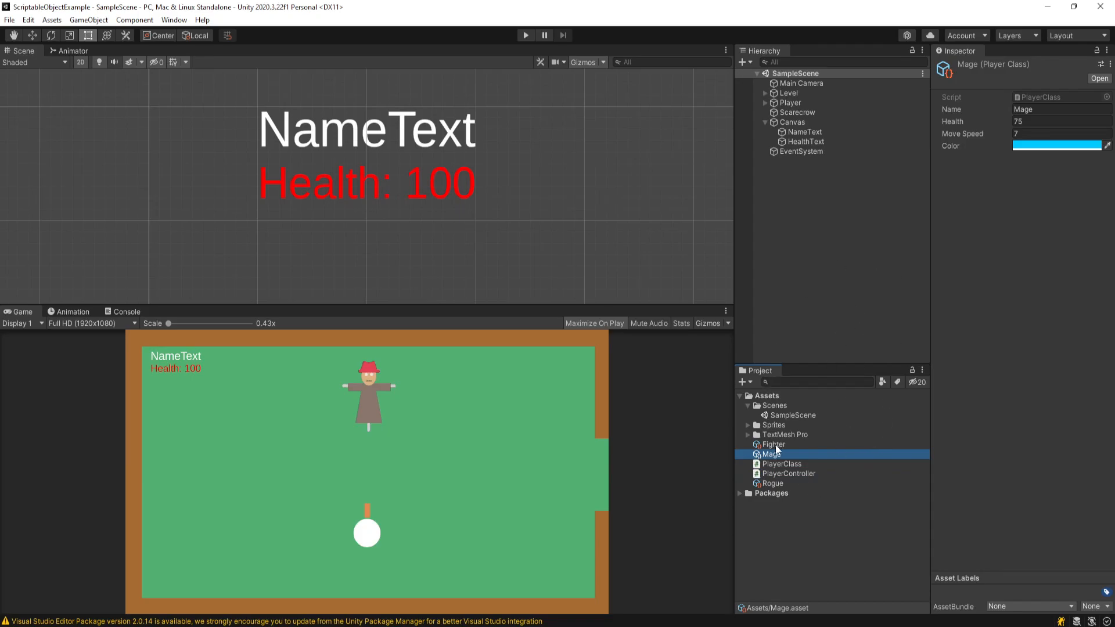
click(790, 122)
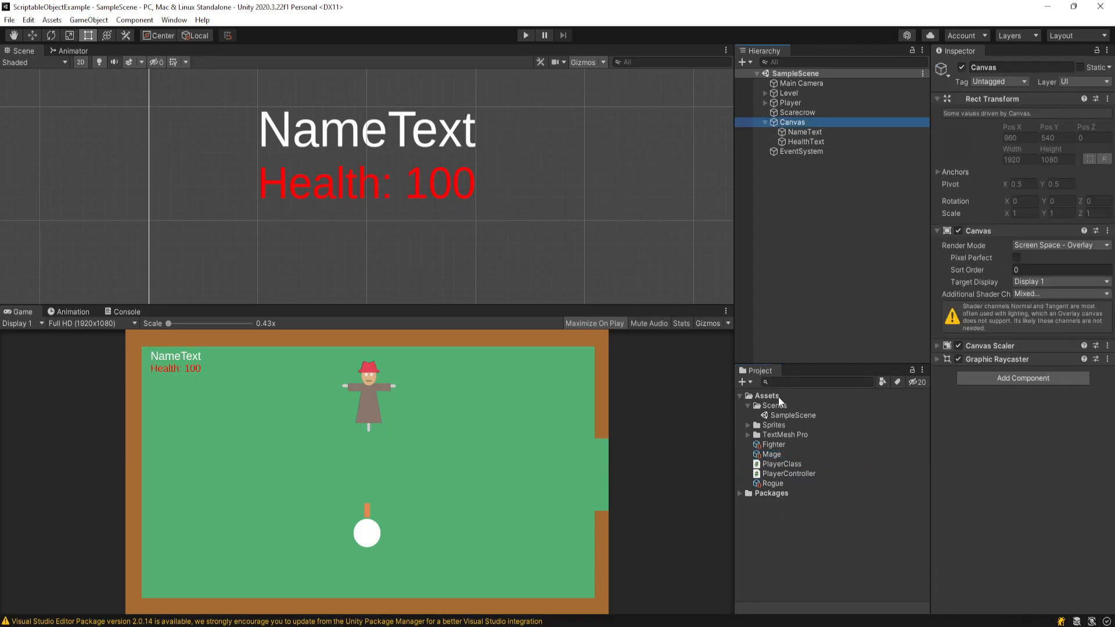
Step: Create a C# script named PlayerUI, attach it to the Canvas, and open it in Visual Studio
right_click(778, 399)
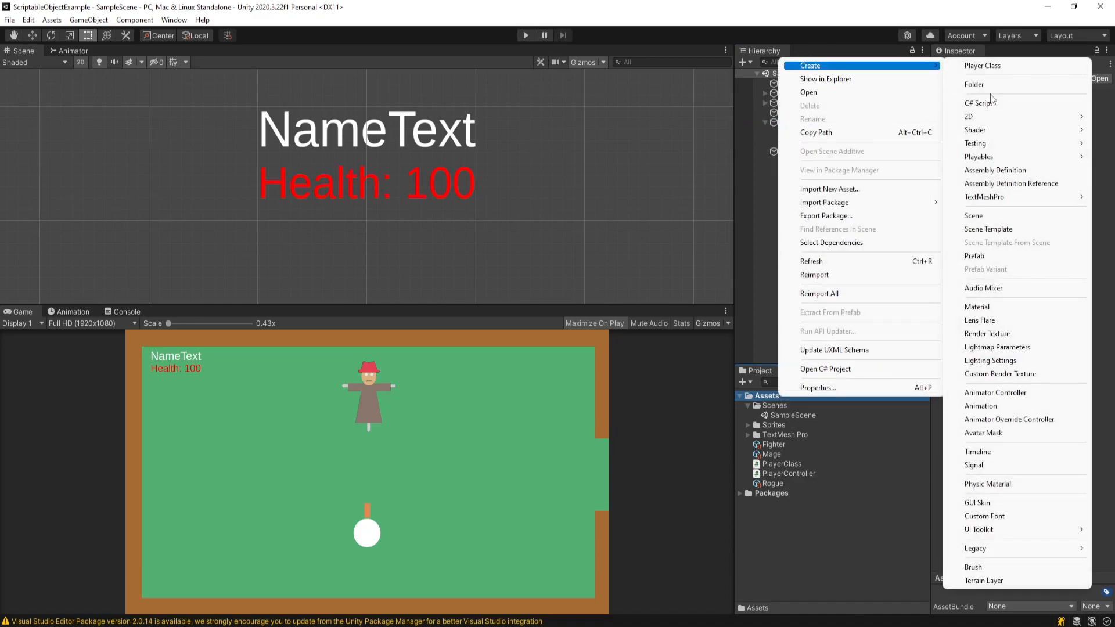
click(977, 102)
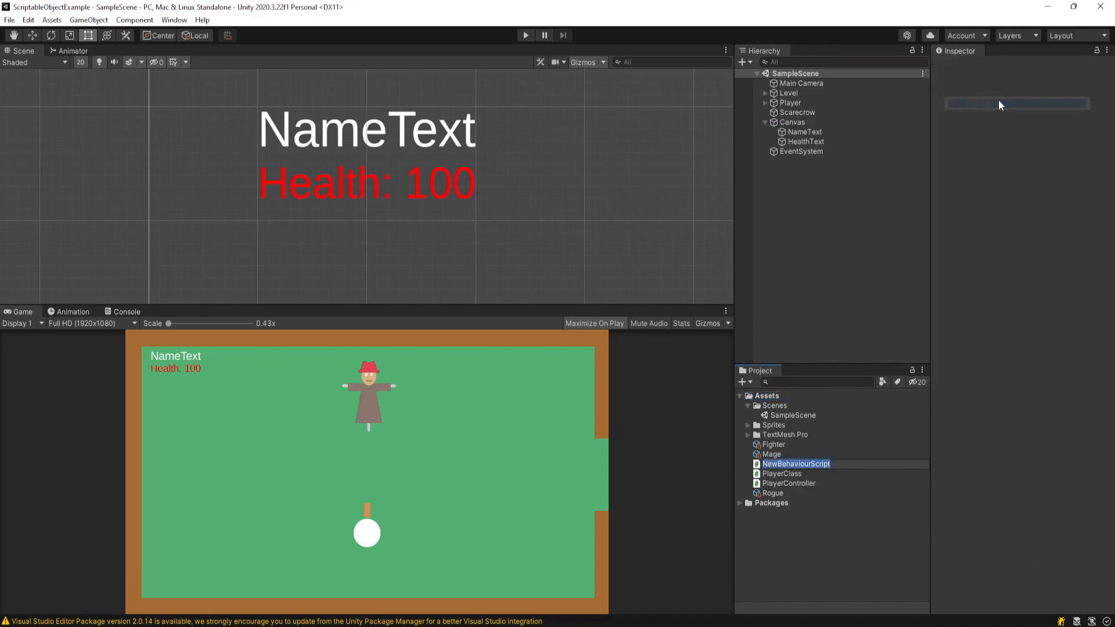
text(PlayerUI)
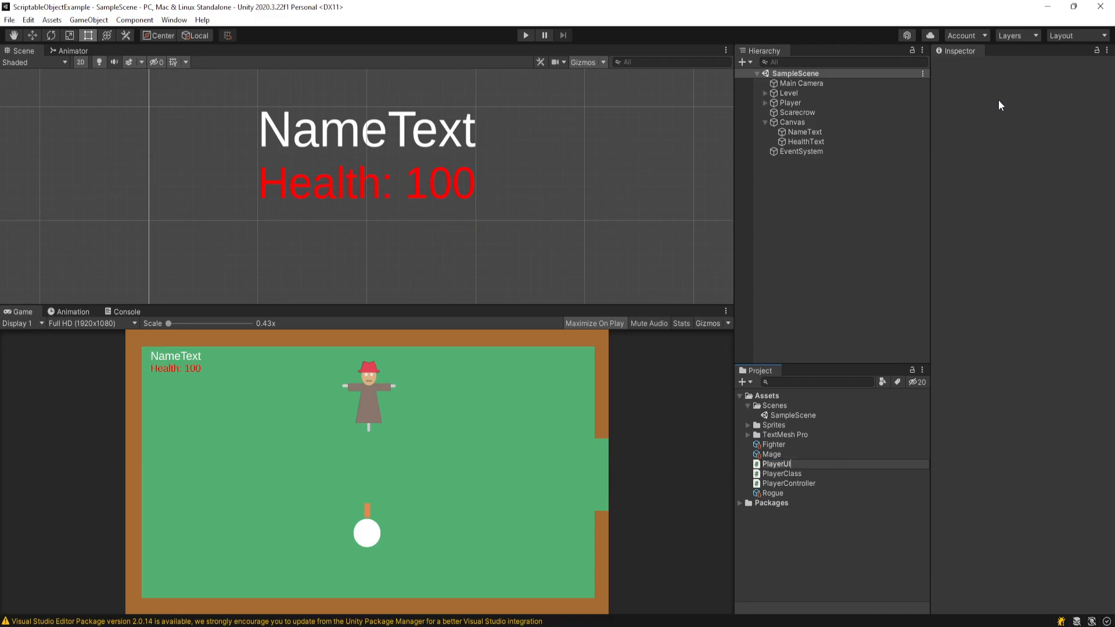
click(792, 122)
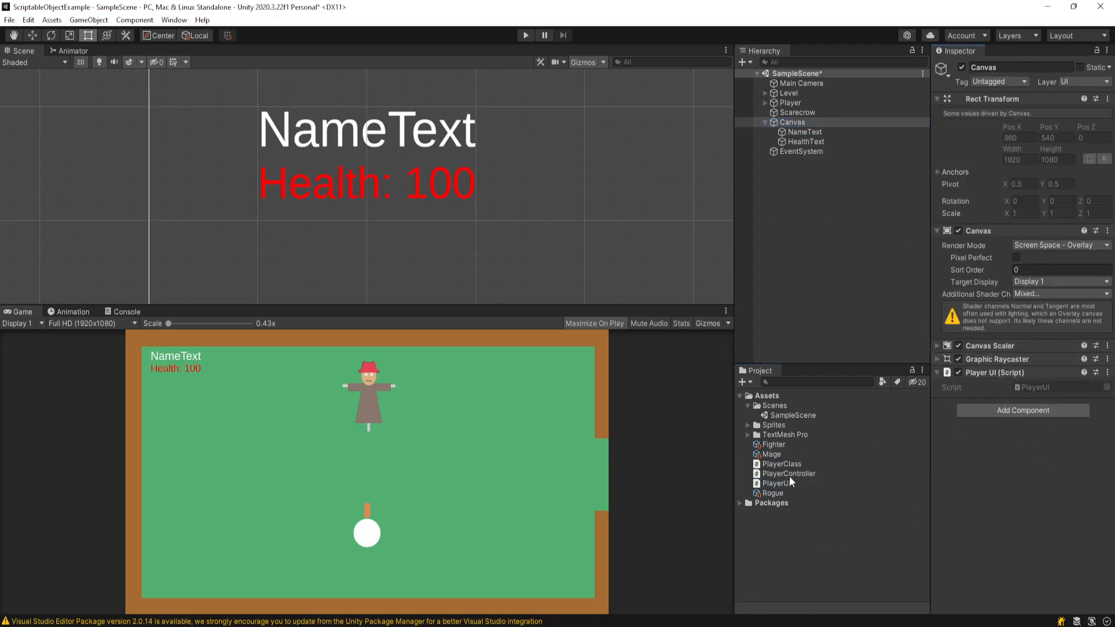
double_click(776, 483)
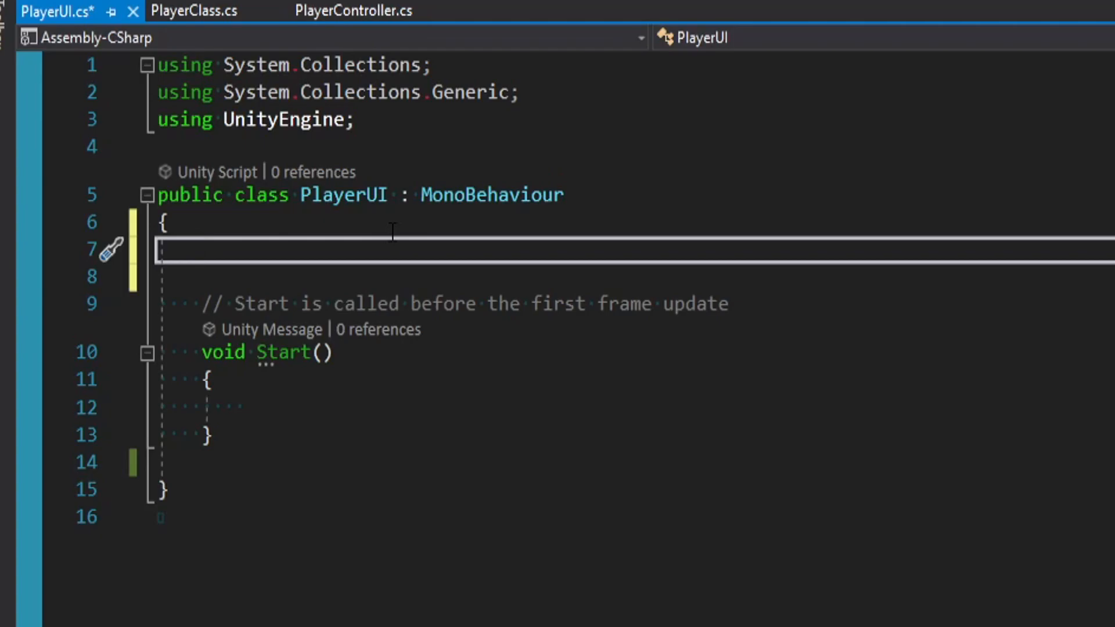
Step: Declare a public PlayerClass playerClass field in PlayerUI
text(public)
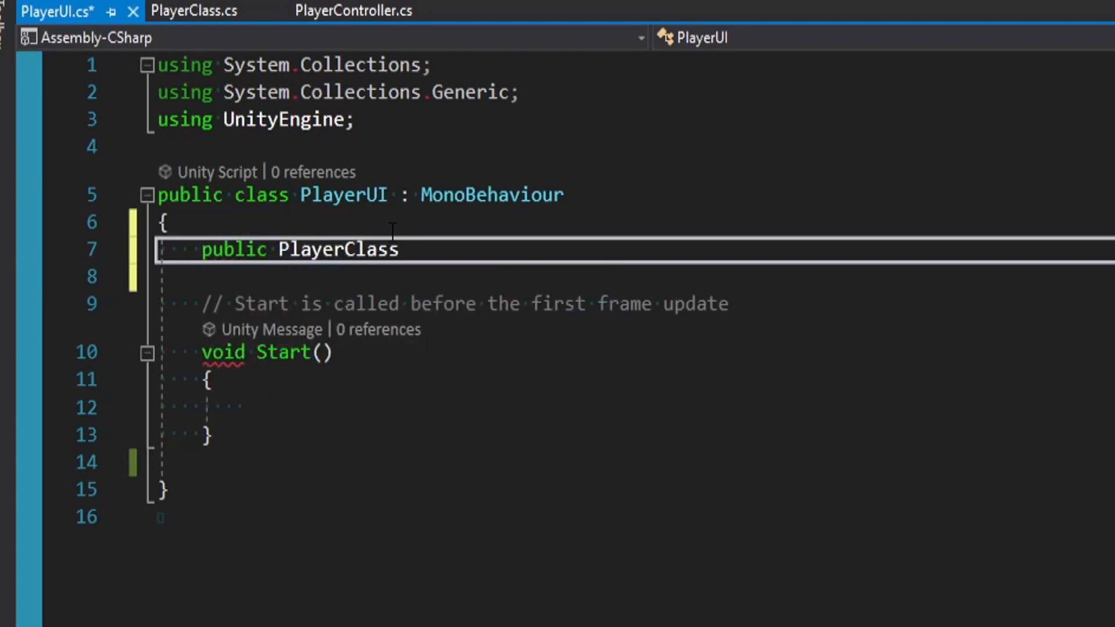
text(PlayerClass;)
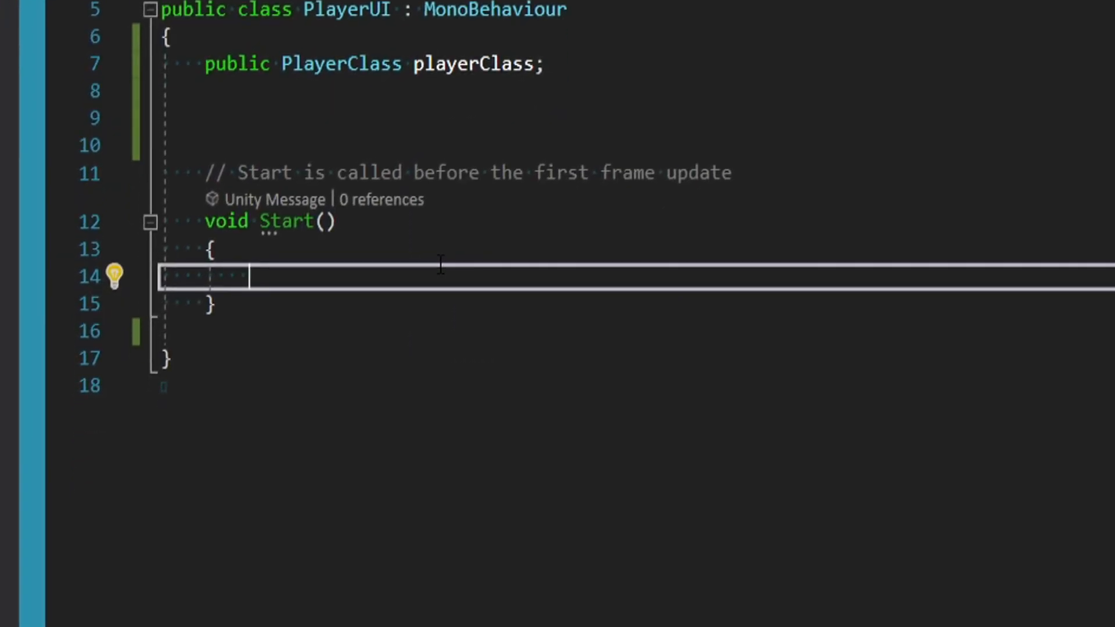
text(playerClass)
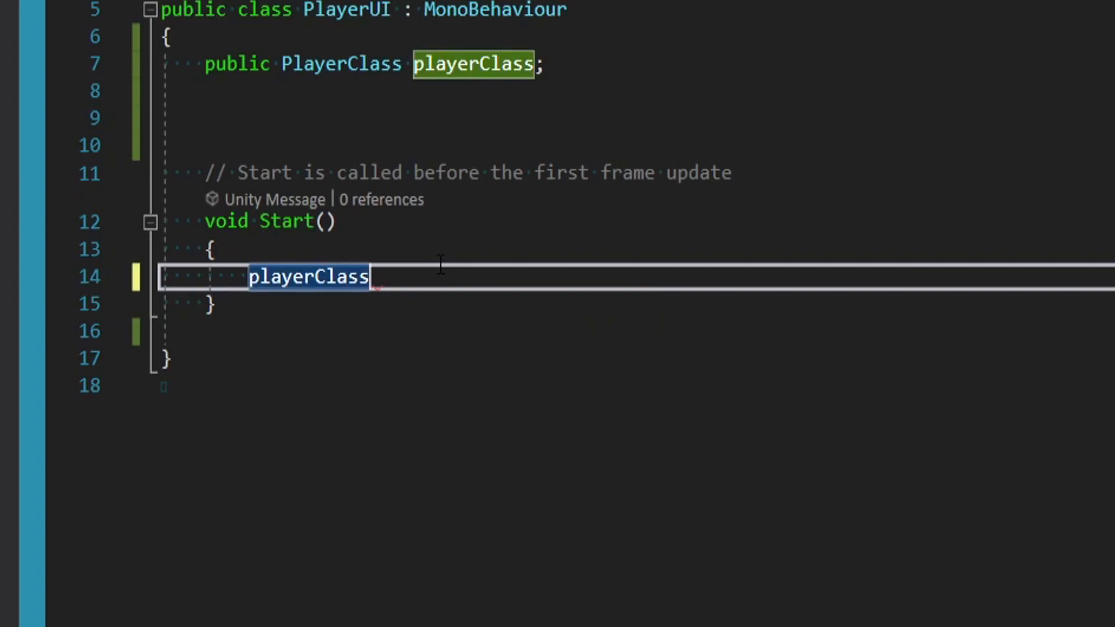
text(.)
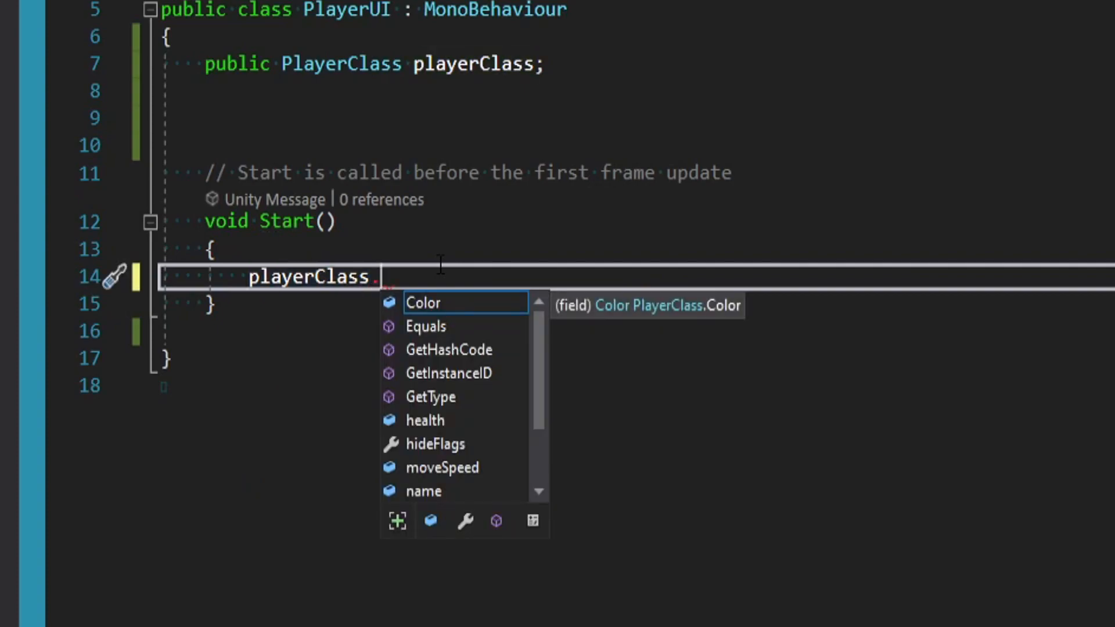
mouse_move(476, 467)
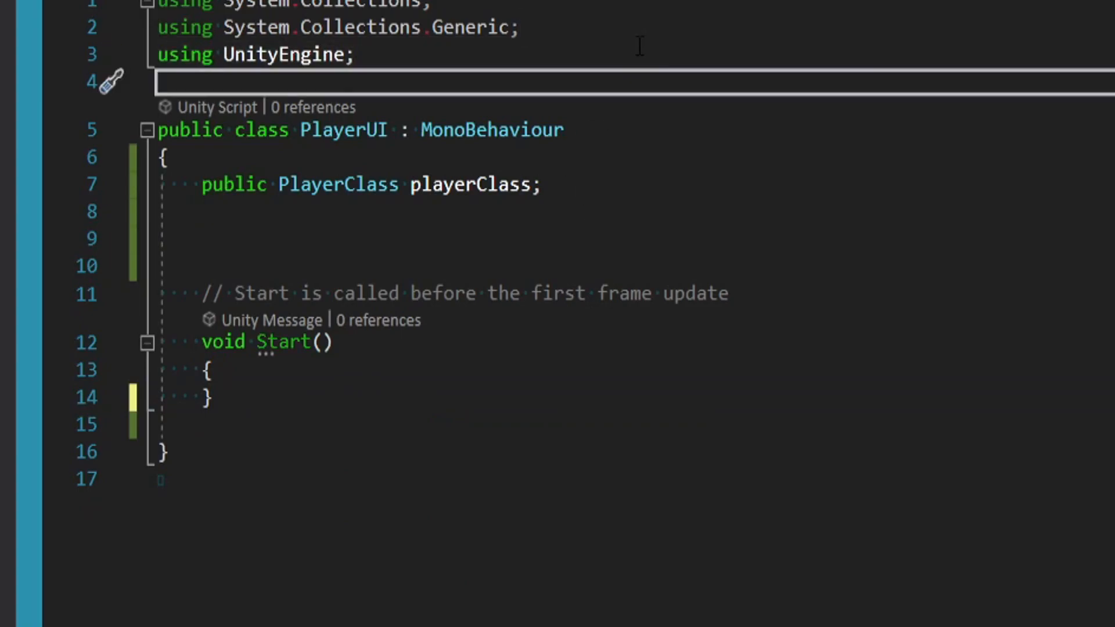
Step: Add using TMPro and public TextMeshProUGUI fields for the name and health text
text(using Tmp)
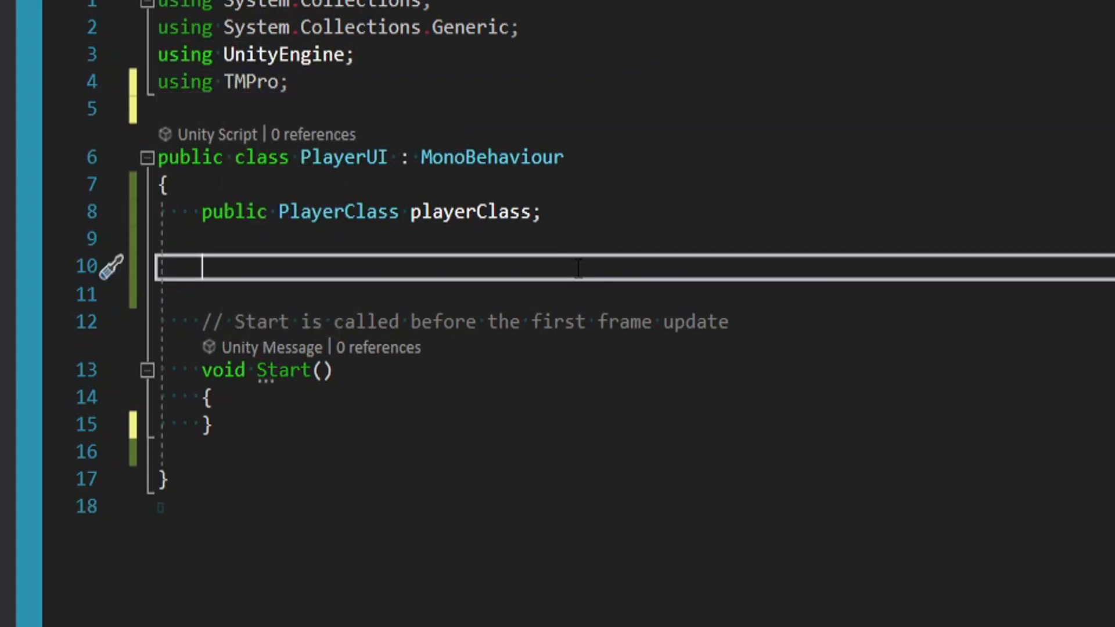
text(public Te)
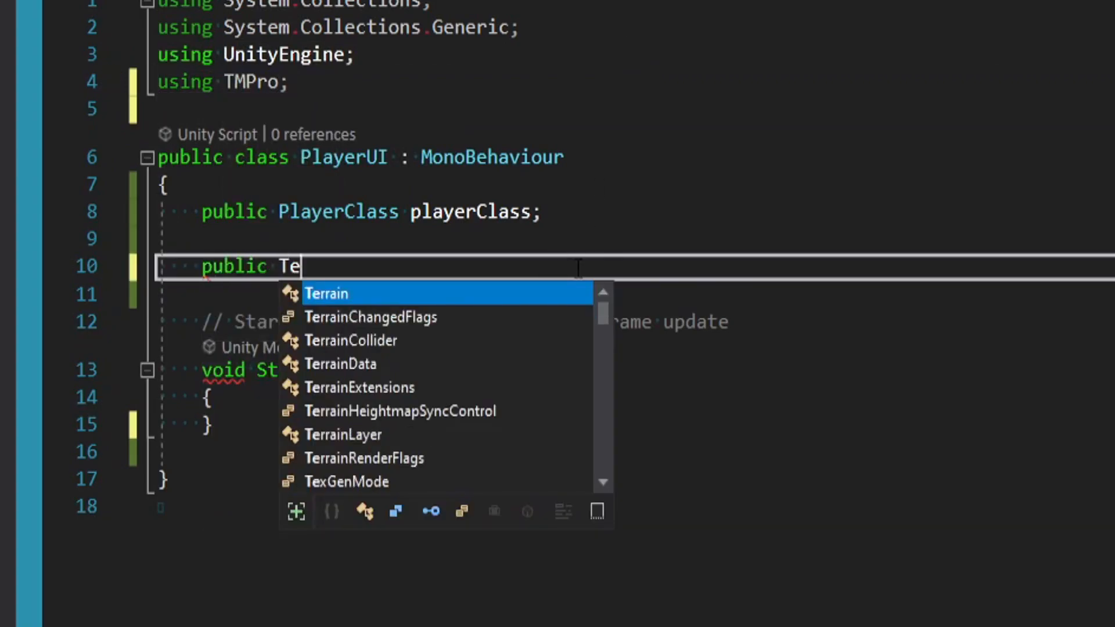
text(TextMeshProUGUI)
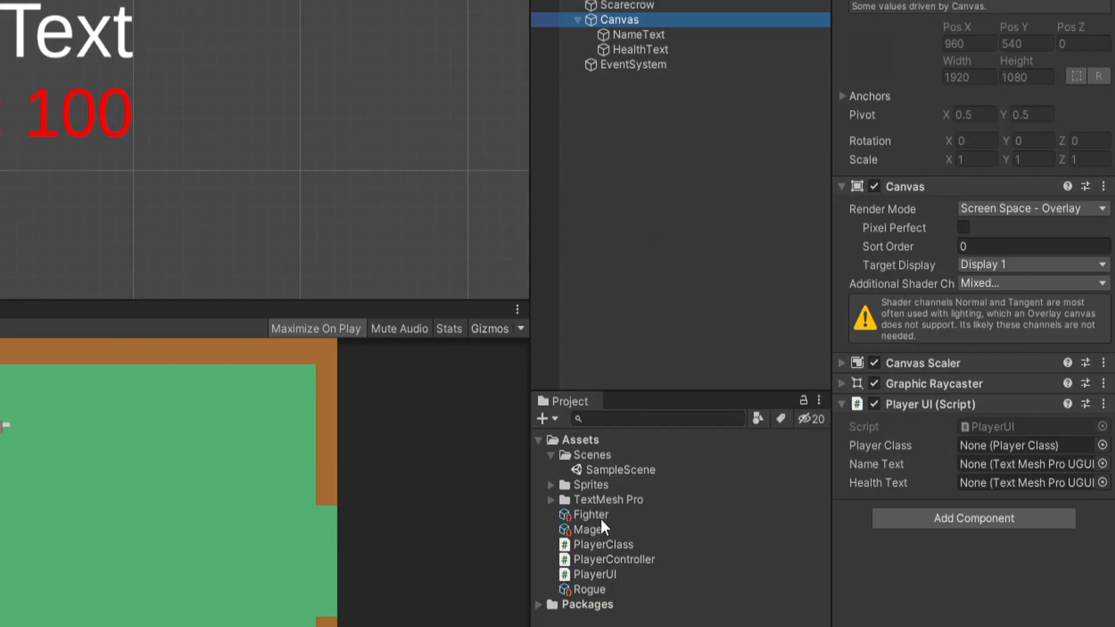
Step: Assign Fighter to the Player UI's Player Class slot and begin the nameText line in Start
click(1025, 445)
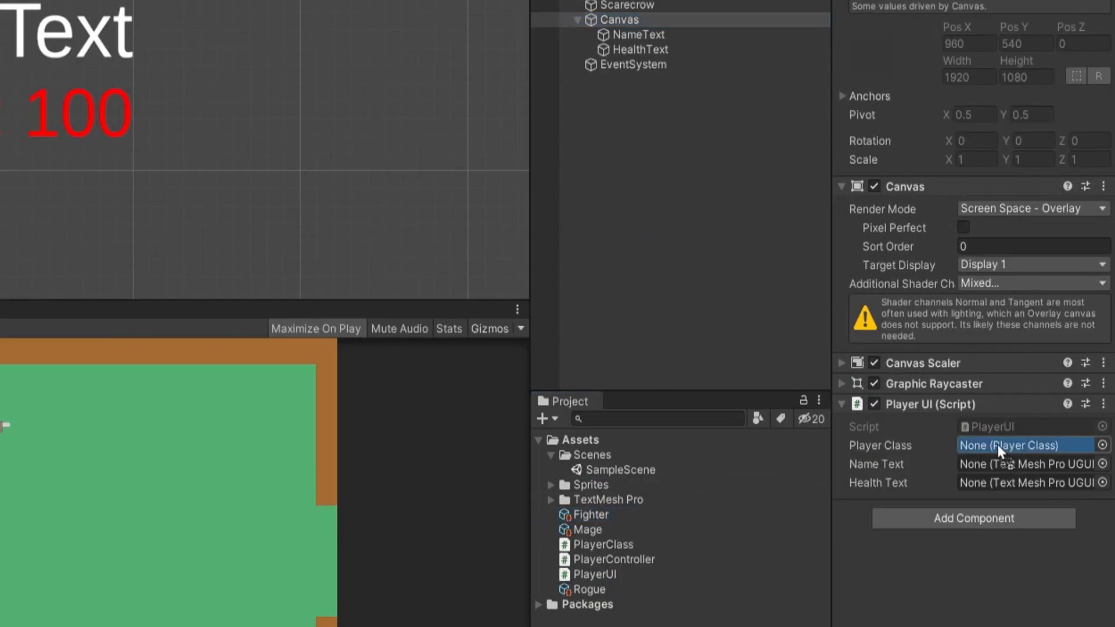
drag(587, 515, 1018, 445)
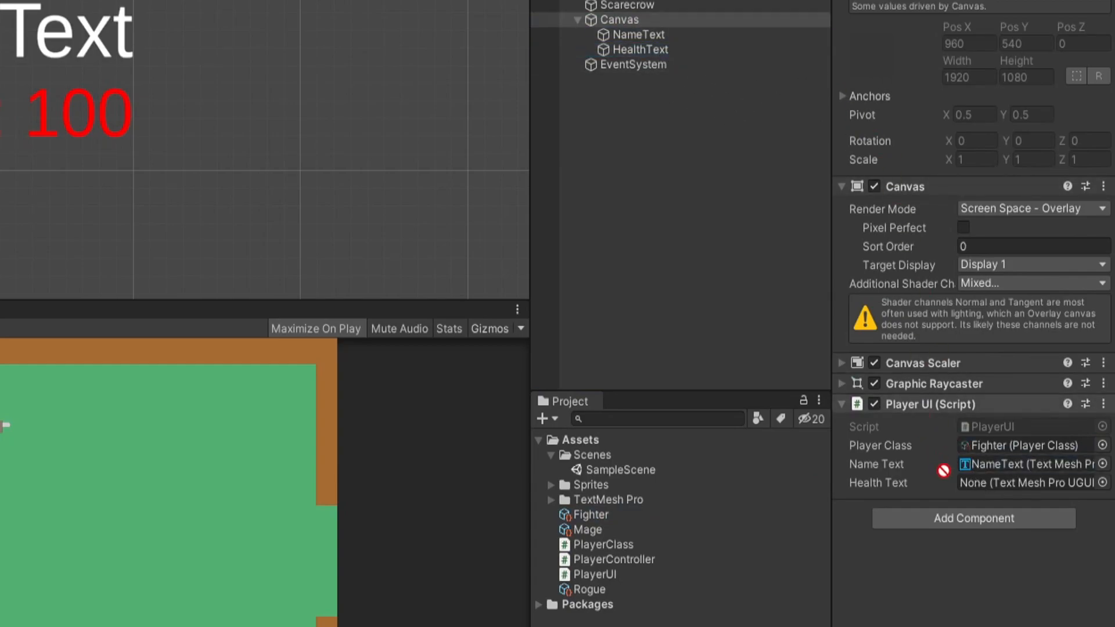
text(nameText.text)
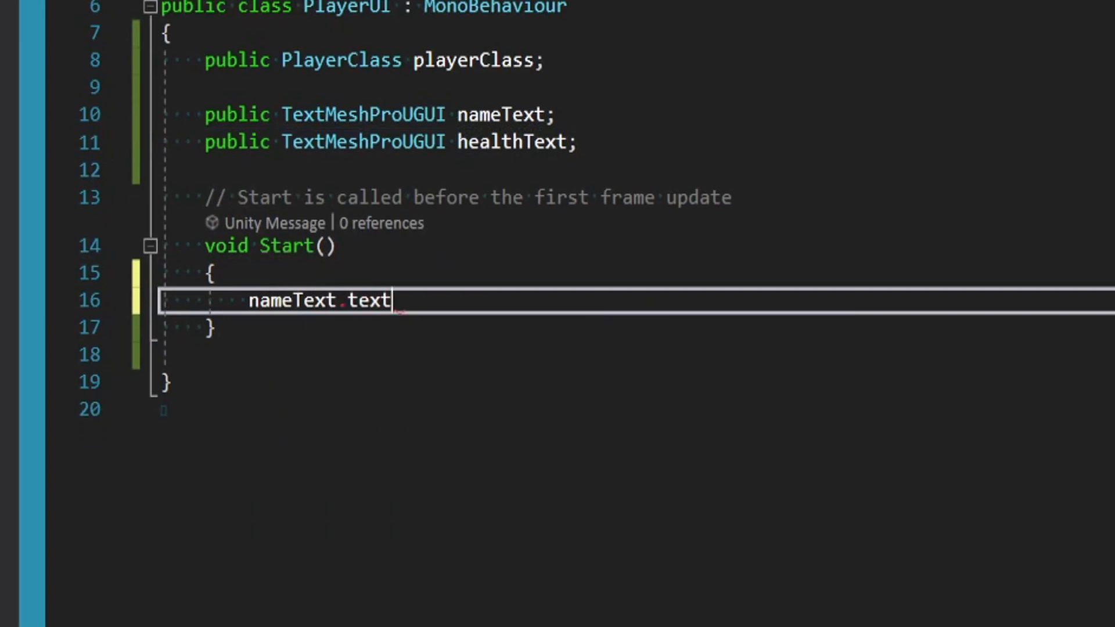
Step: Set nameText.text = playerClass.name and healthText.text = playerClass.health.ToString() in Start
text(= playerClass.)
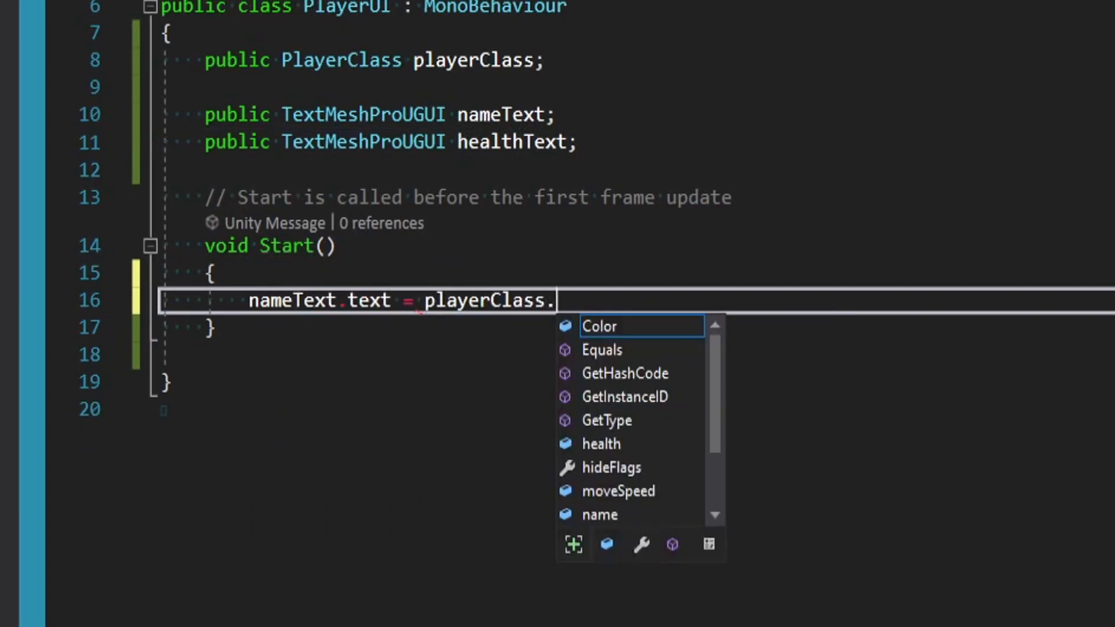
text(name;)
text(healthText.text =)
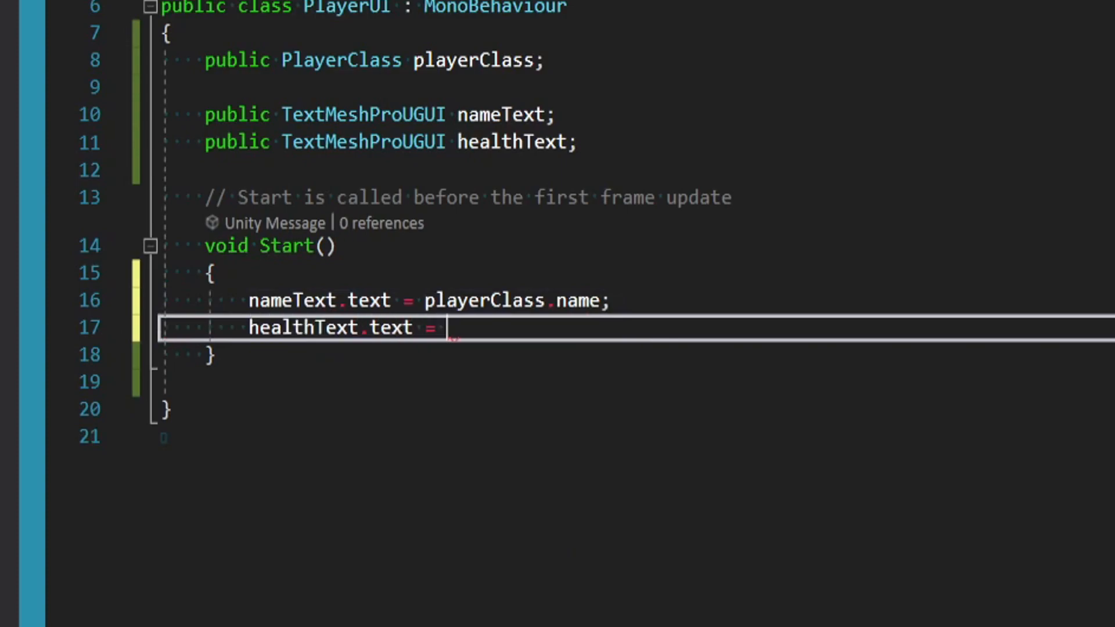
text(playerClass.hea)
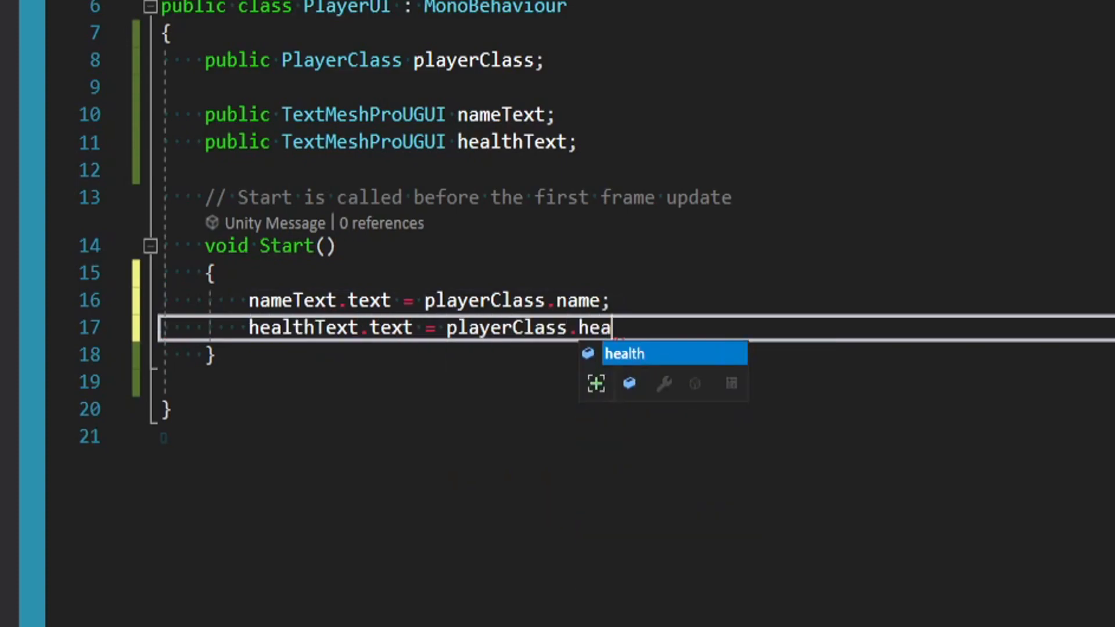
text(lth.To)
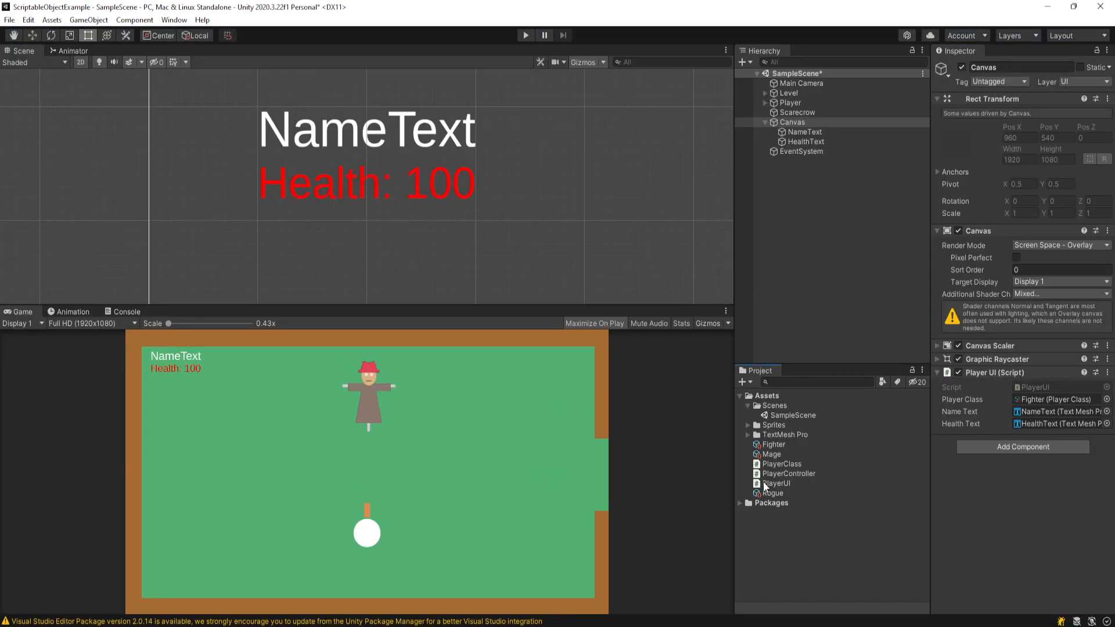
Step: Open the PlayerController script in Visual Studio
click(770, 455)
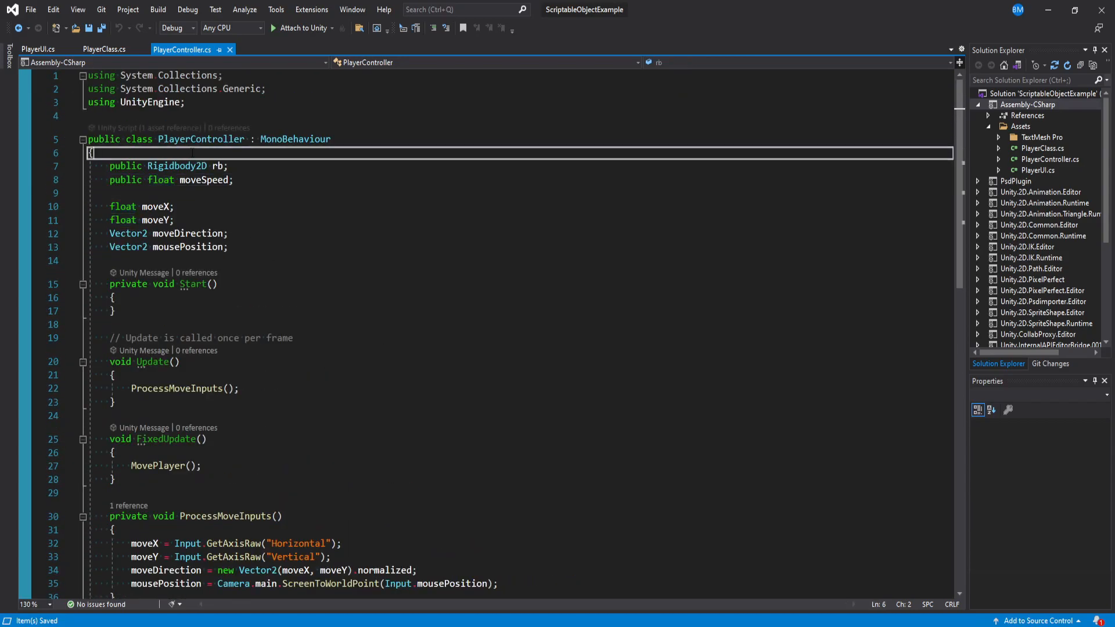
Step: Declare a public PlayerClass playerClass field in PlayerController
text(public)
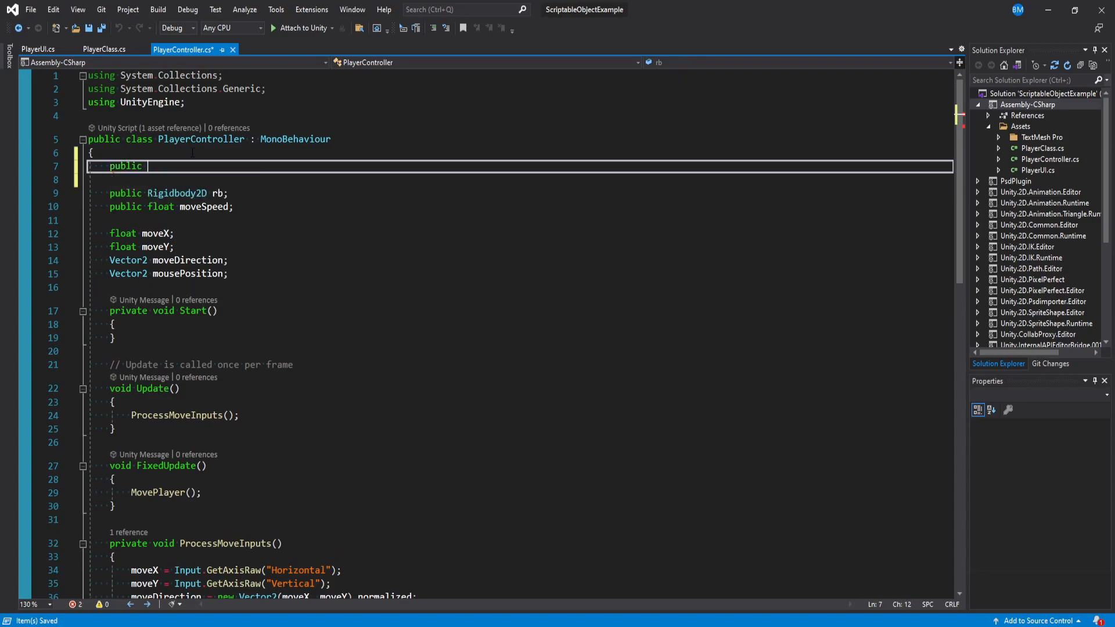
text(PlayerClass)
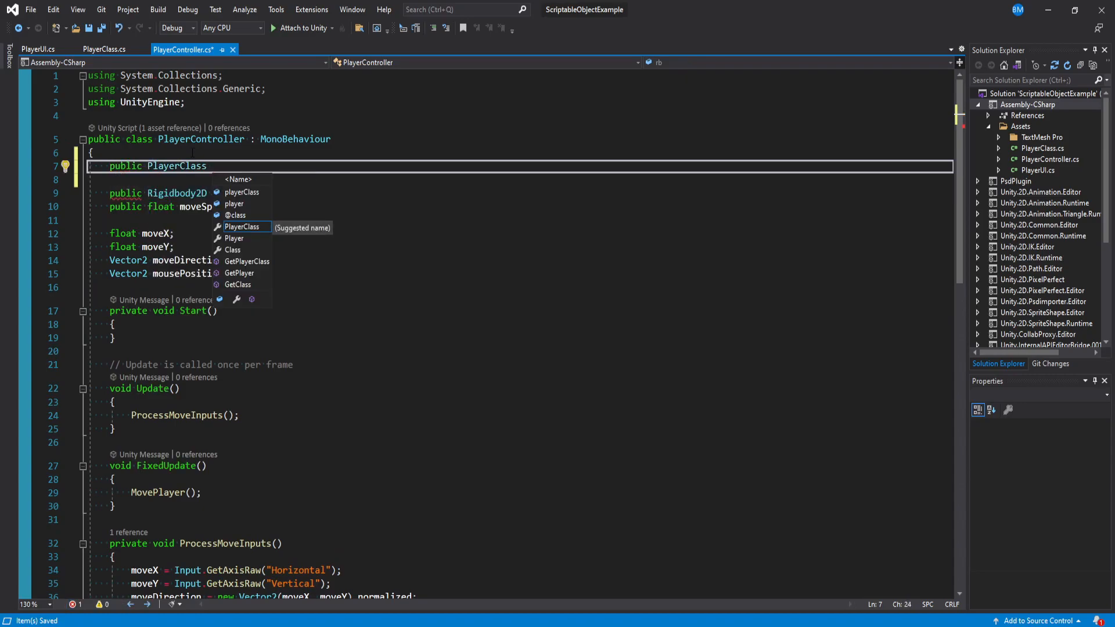
text(playerClass;)
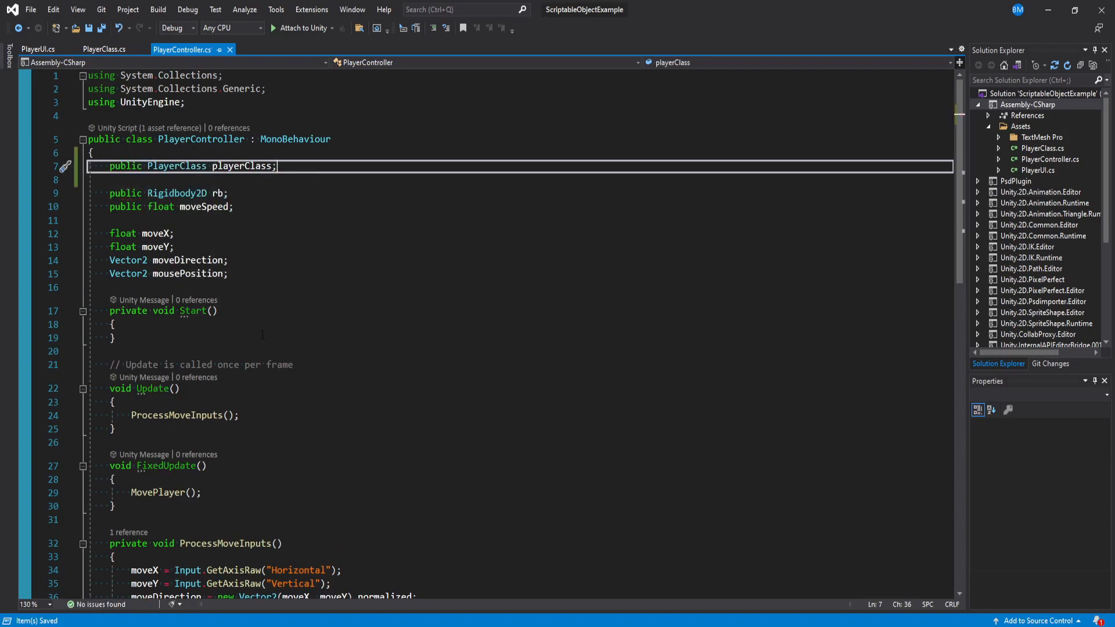
Step: In Start, set moveSpeed and the SpriteRenderer colour from playerClass
text(mov)
text(Get)
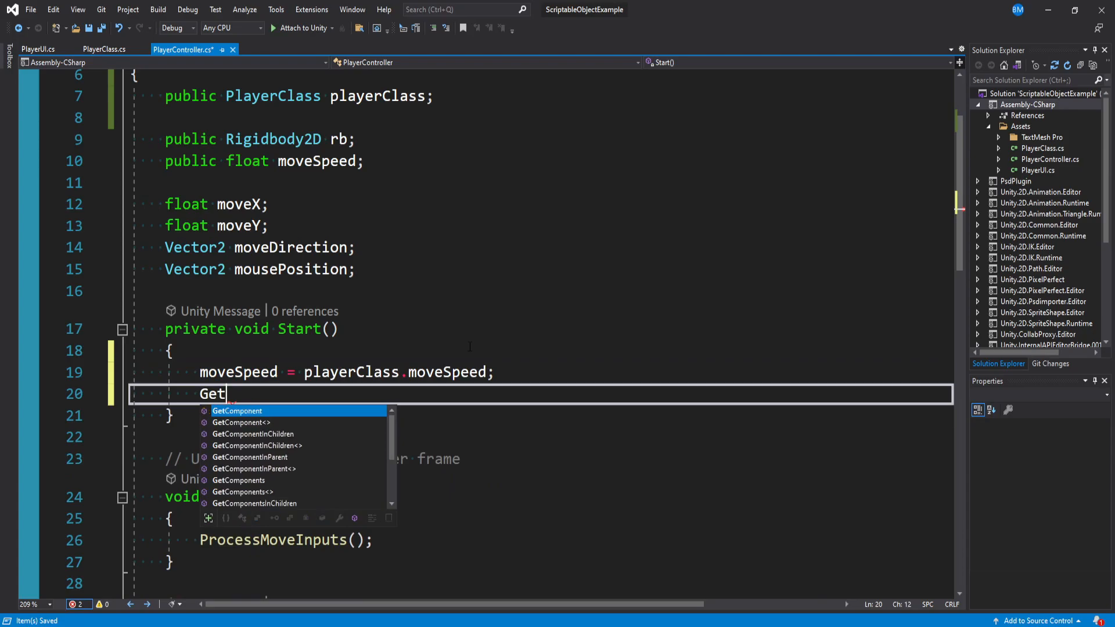
text(Component<Spriter)
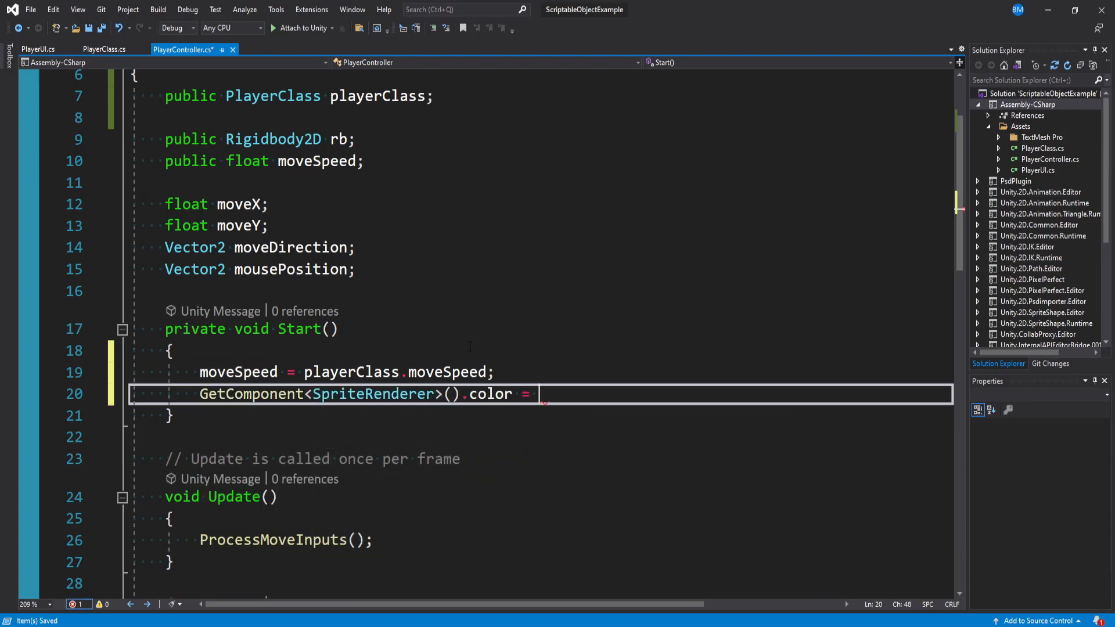
text(playerClass.Color;)
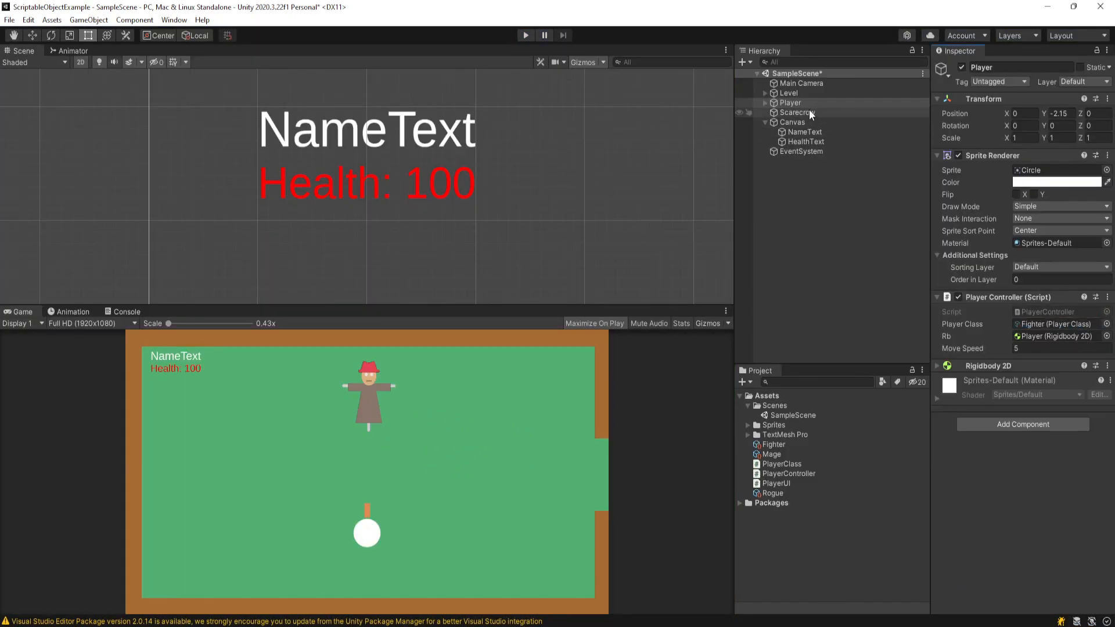
Step: Check the Canvas Player UI references and the Player's Fighter-assigned controller before playing
click(792, 122)
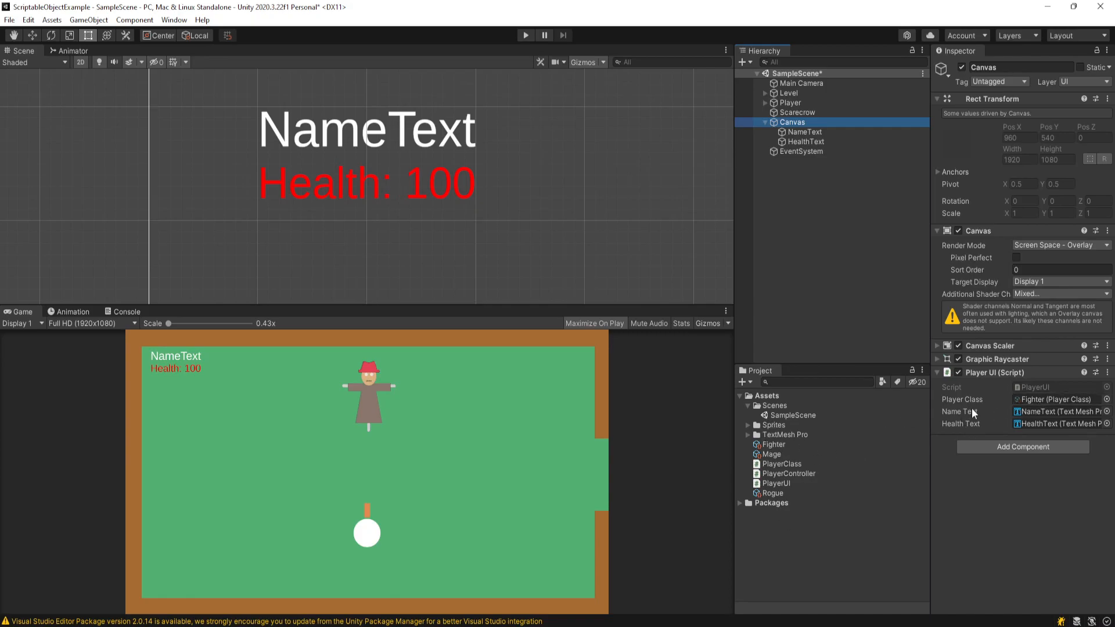
click(788, 102)
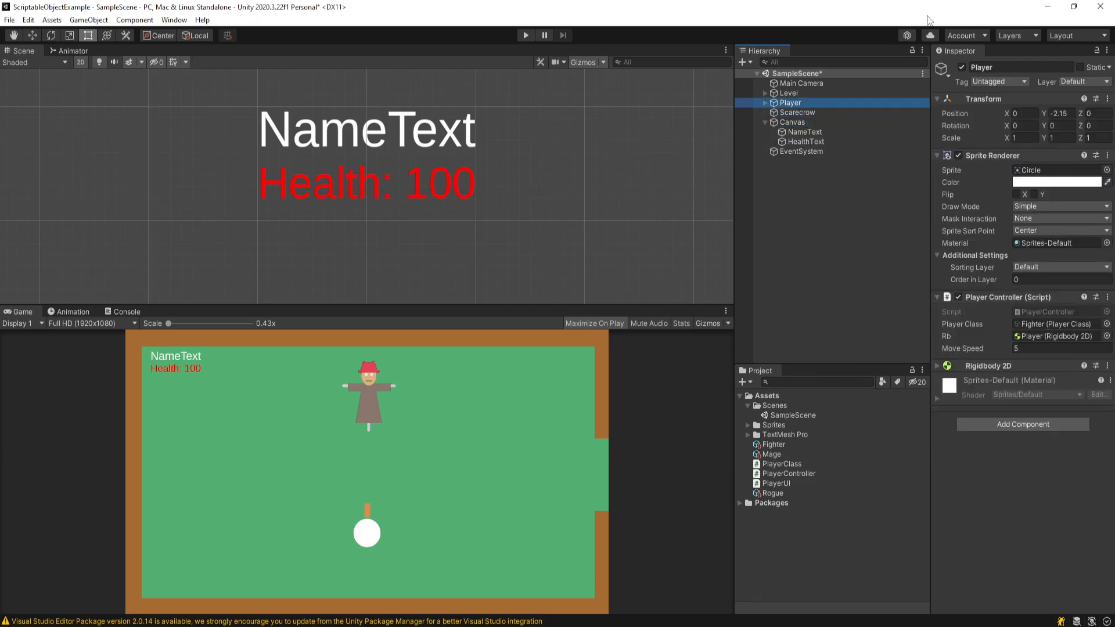
mouse_move(764, 283)
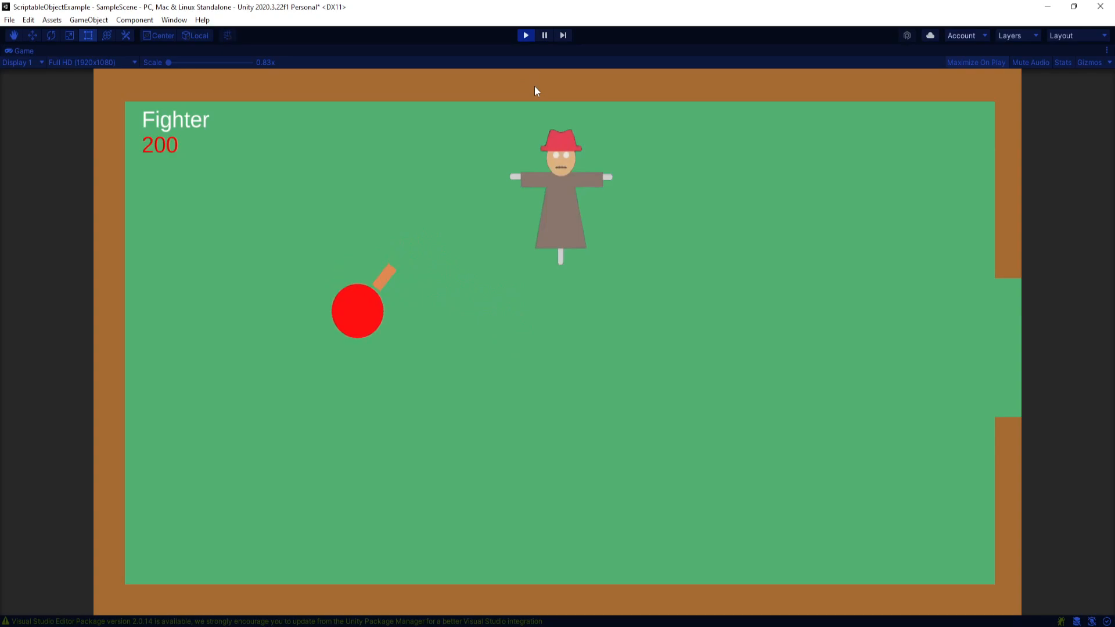
mouse_move(538, 57)
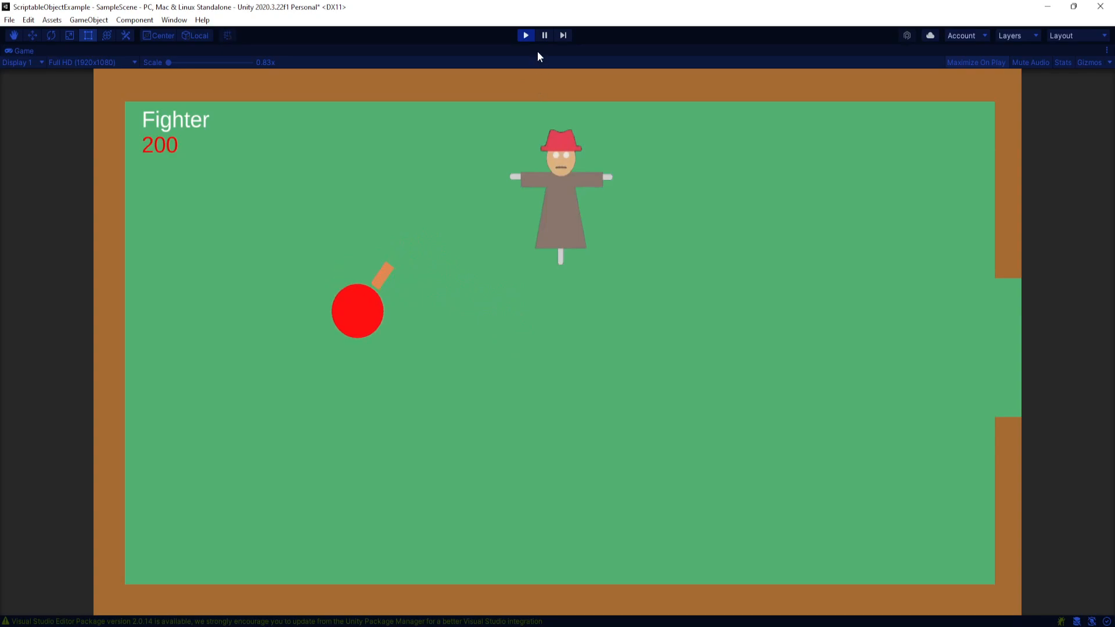